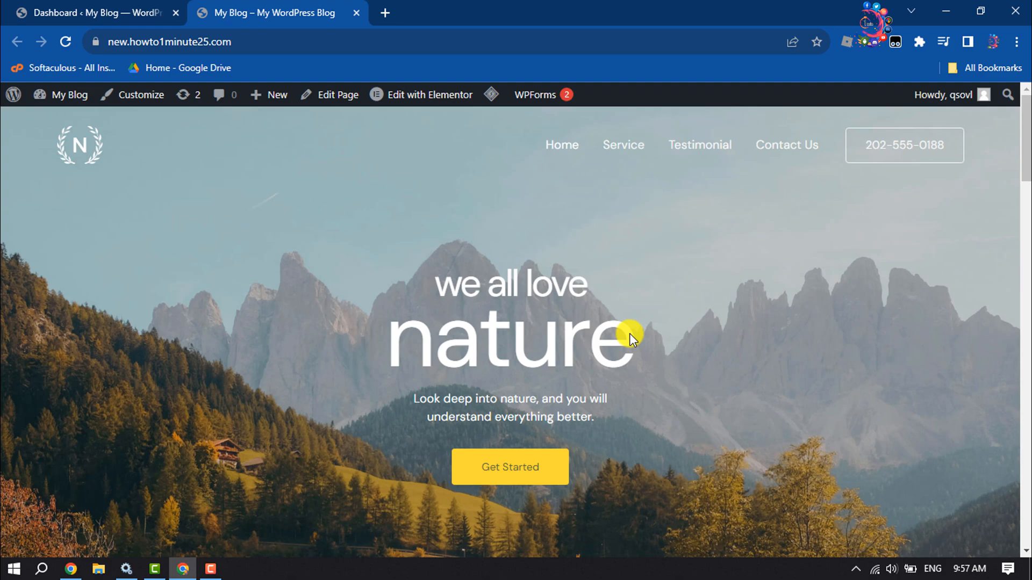
Go to the Add New Plugin page from the dashboard sidebar.
scroll("down", 3)
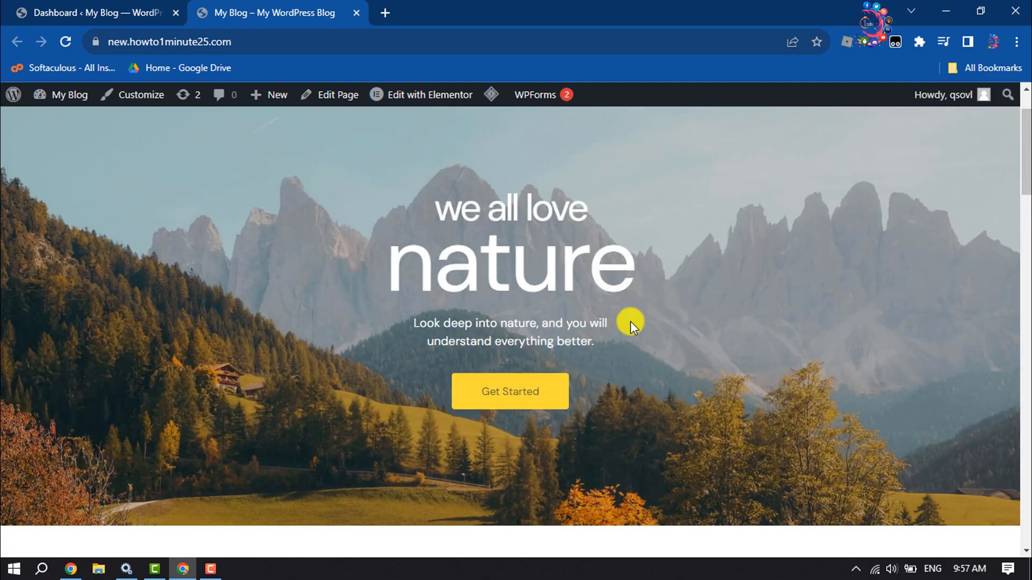
scroll("down", 3)
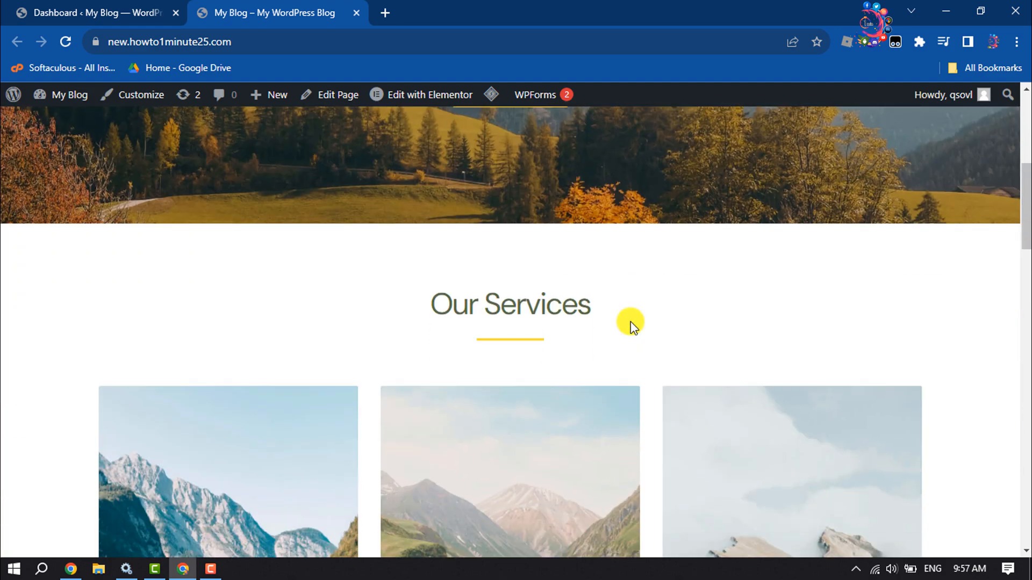
scroll("down", 3)
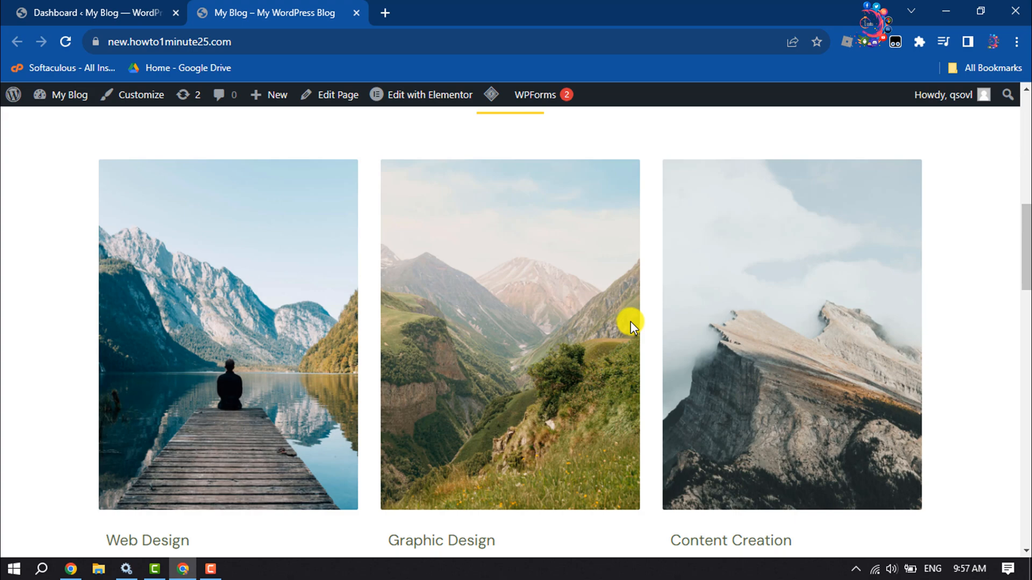
scroll("down", 3)
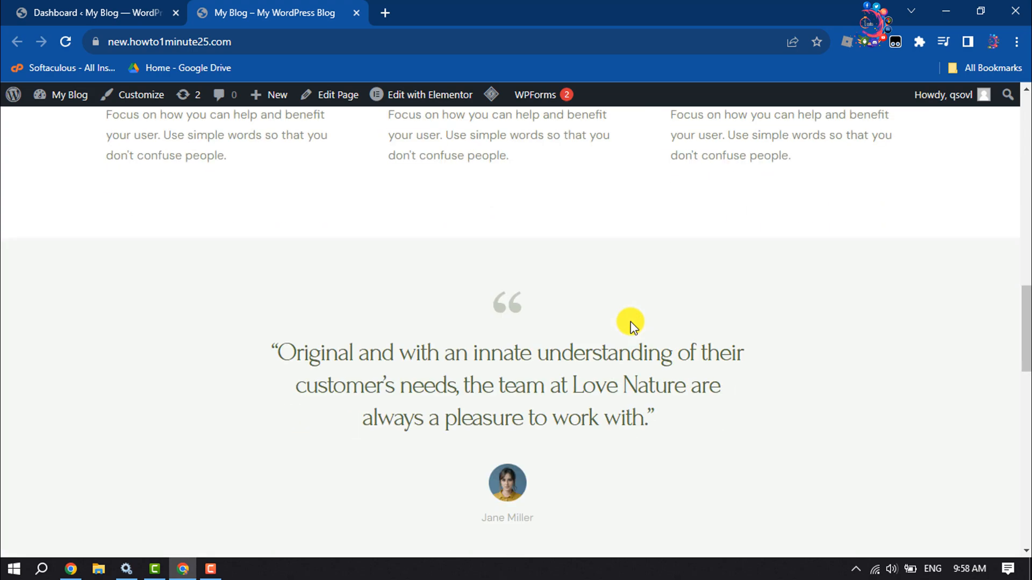
scroll("down", 3)
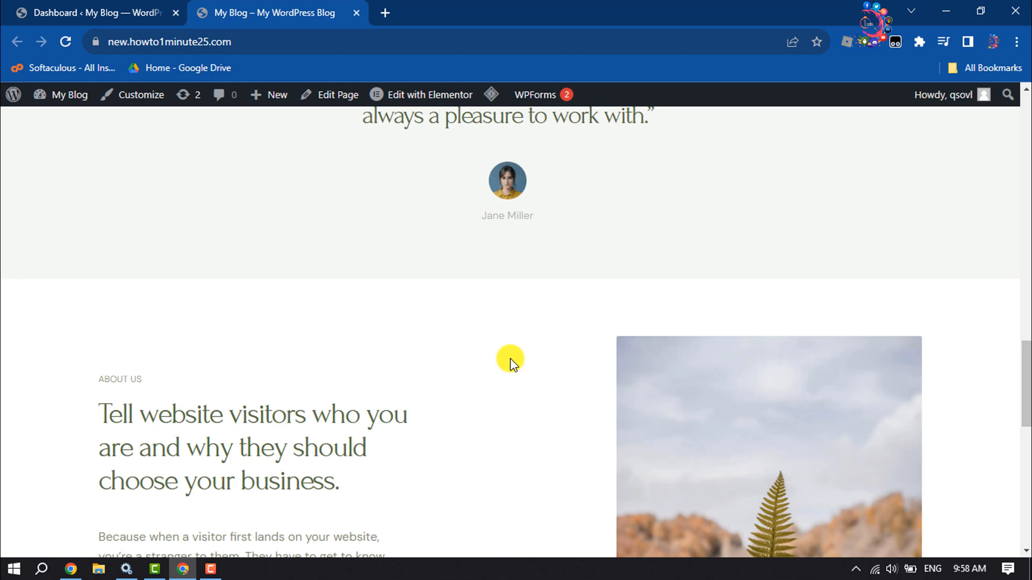
mouse_move(288, 344)
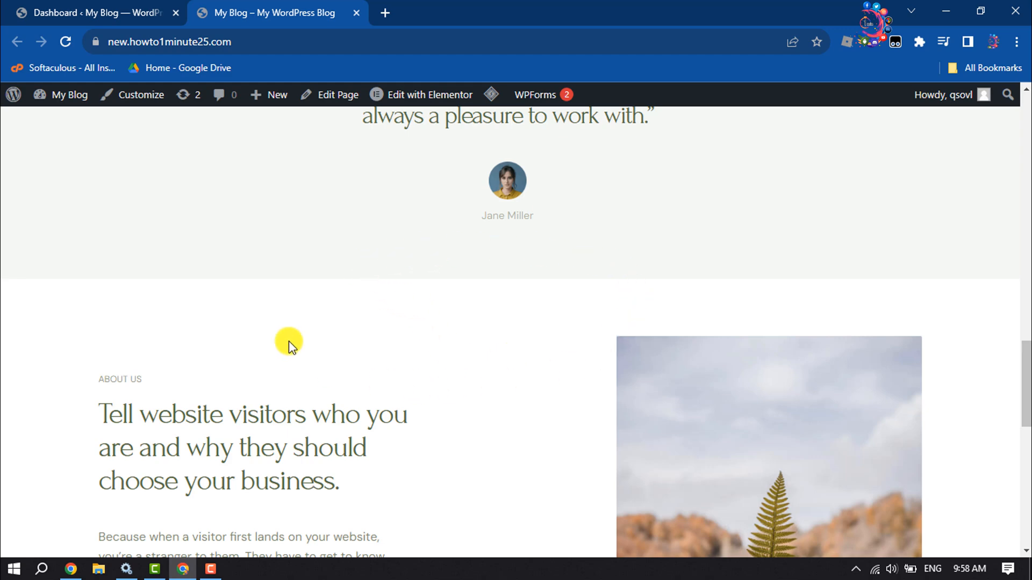
mouse_move(524, 344)
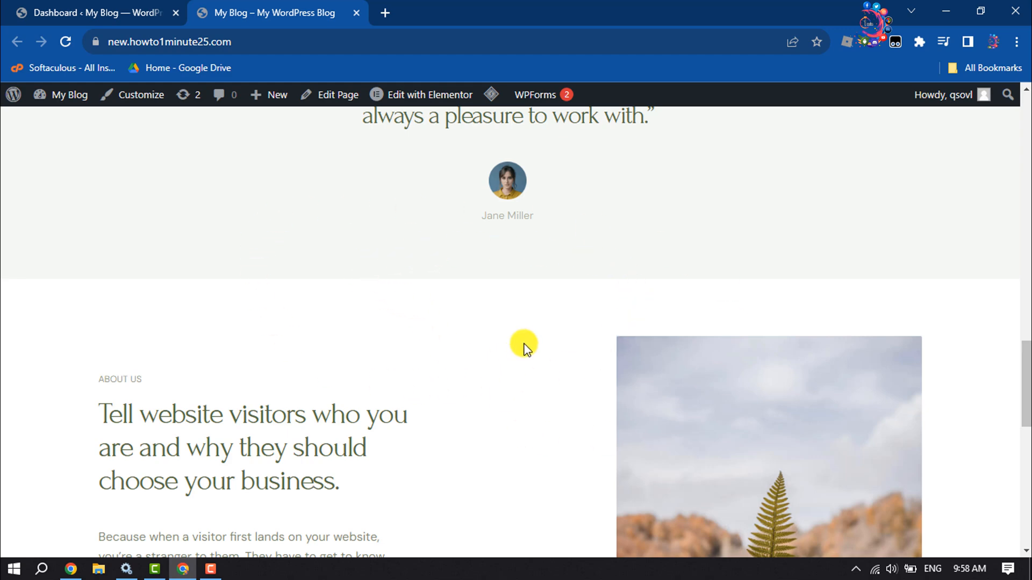
mouse_move(600, 318)
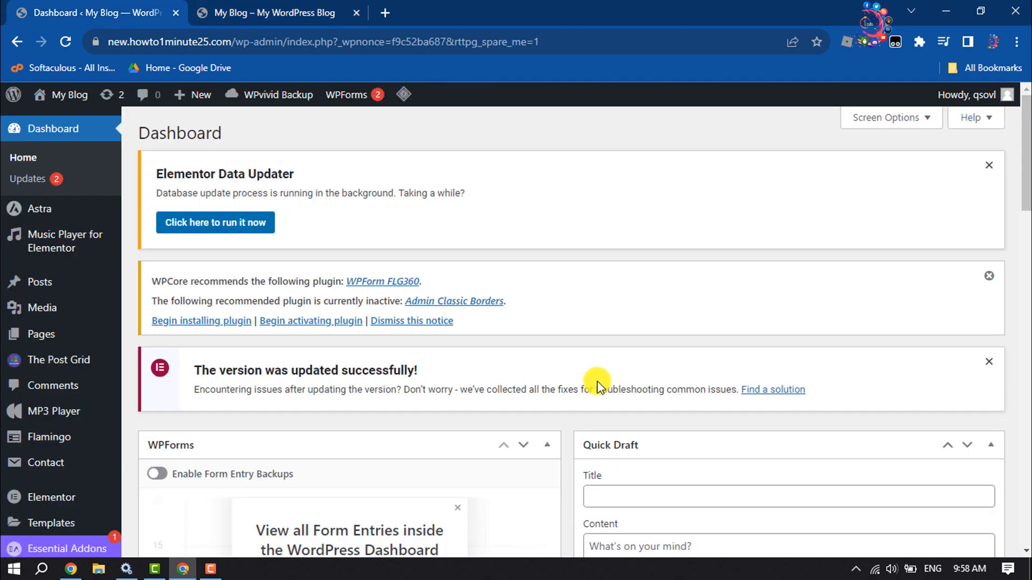
mouse_move(41, 322)
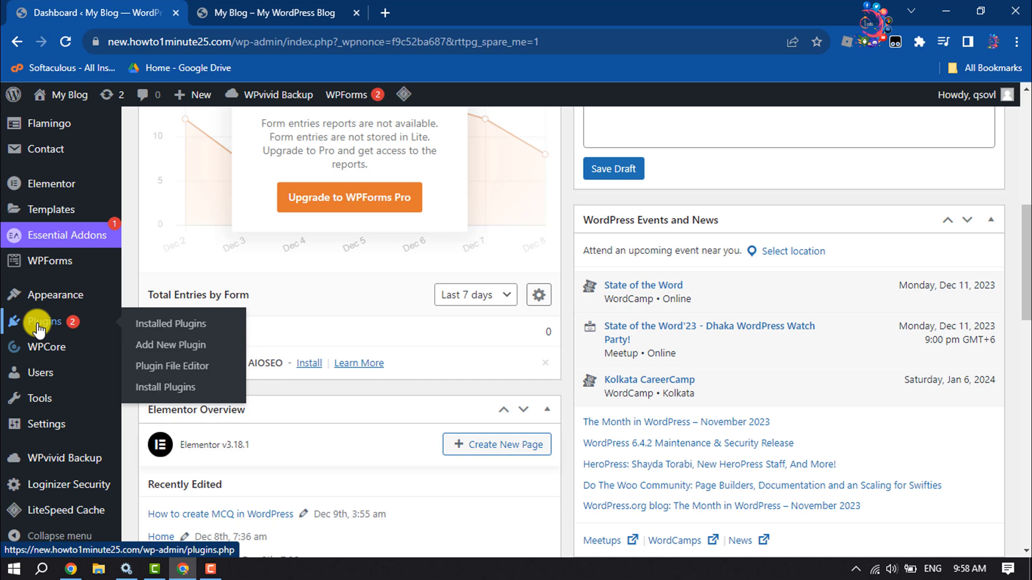
mouse_move(170, 345)
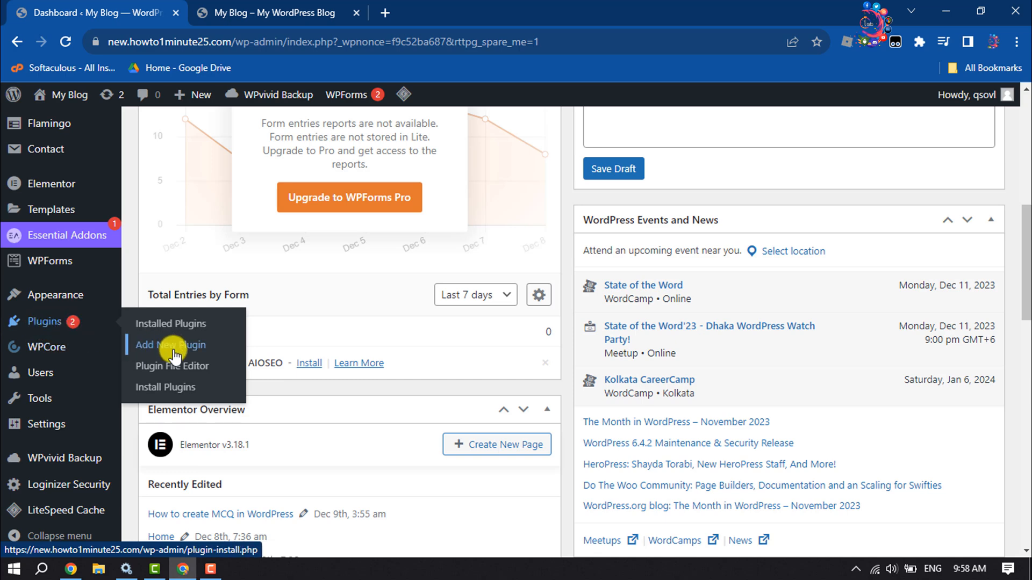
left_click(170, 345)
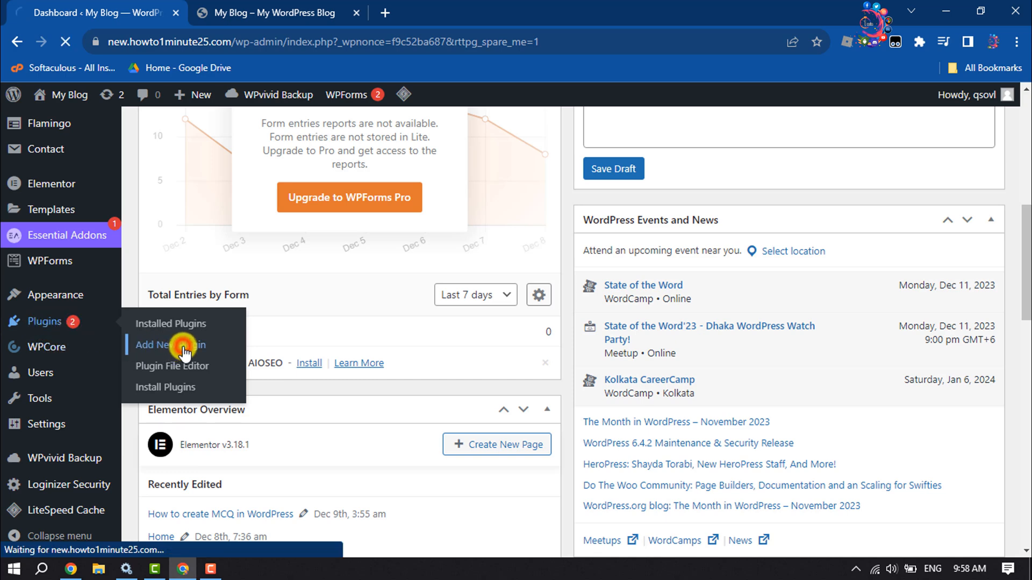
Search the plugin directory for 'elementor' to find Elementor Website Builder.
left_click(163, 345)
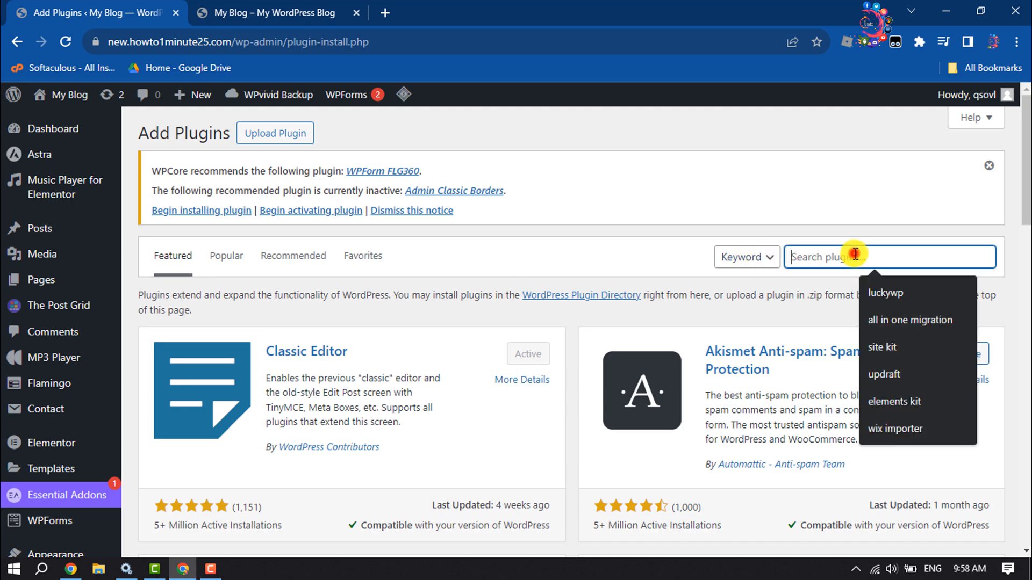
type("elemen")
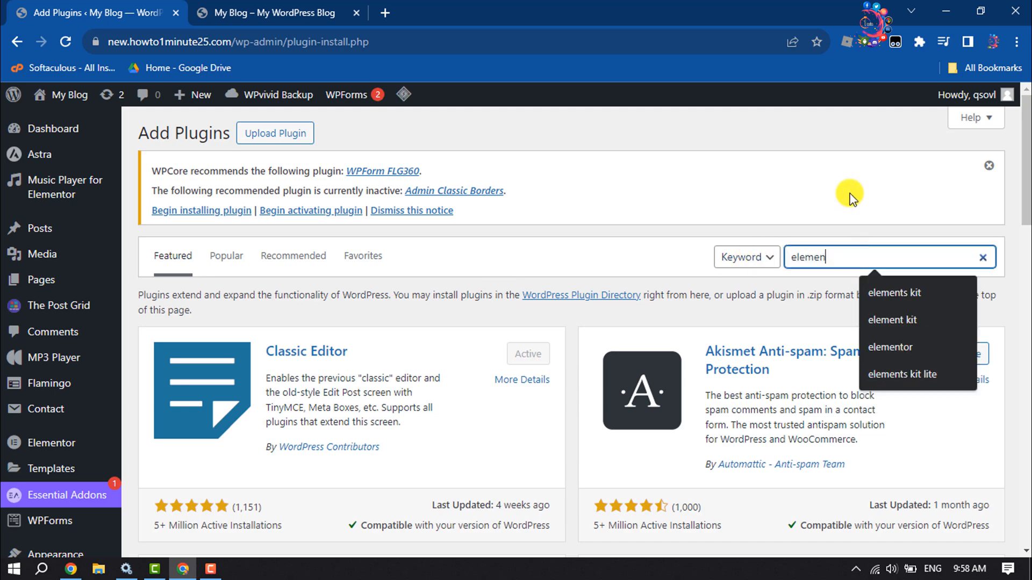
left_click(890, 348)
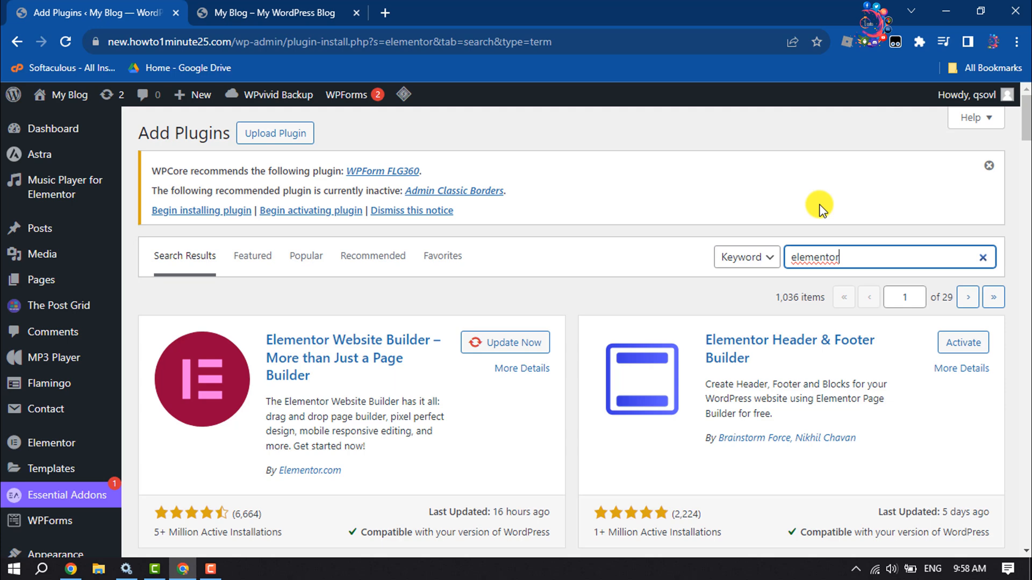
mouse_move(300, 339)
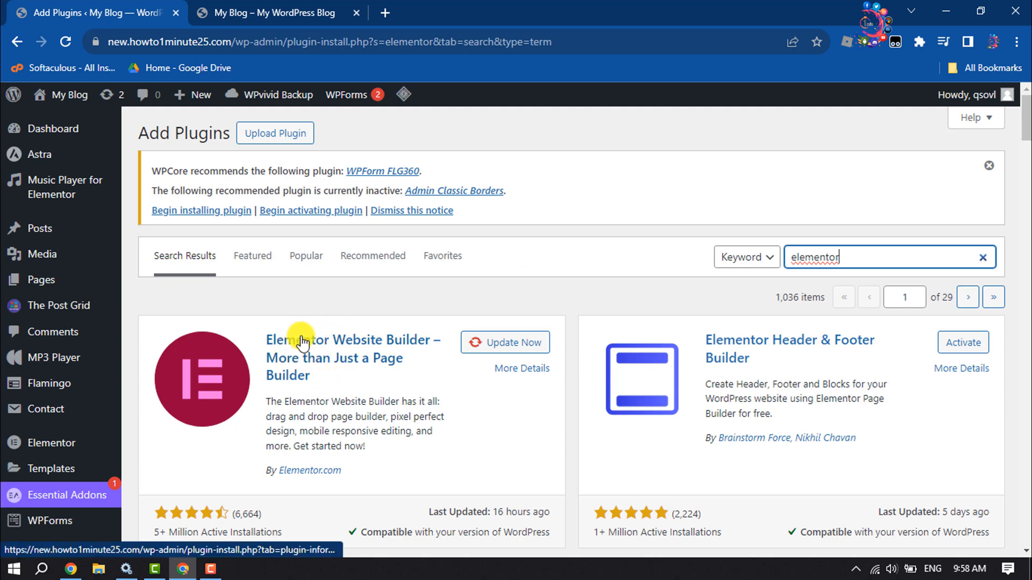
mouse_move(319, 322)
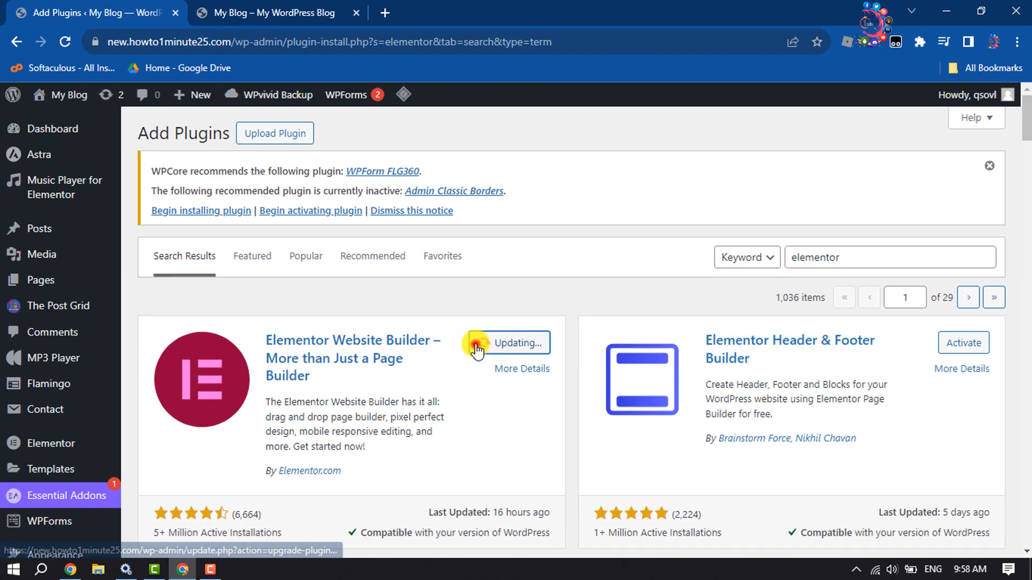
mouse_move(530, 241)
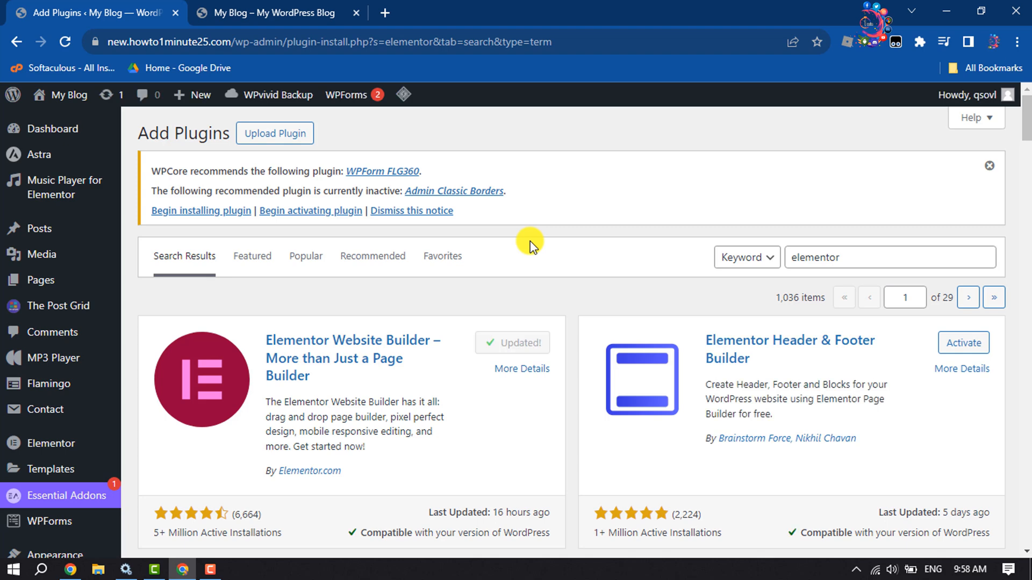
Search plugins for 'the grid layout', confirm The Post Grid is active, then return to the site.
left_click(889, 257)
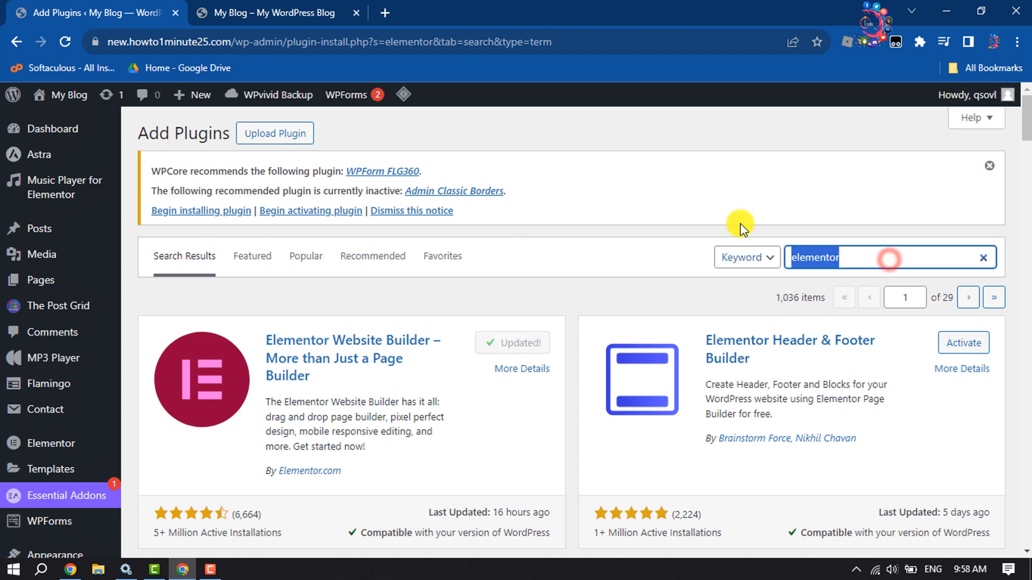
type("the gr")
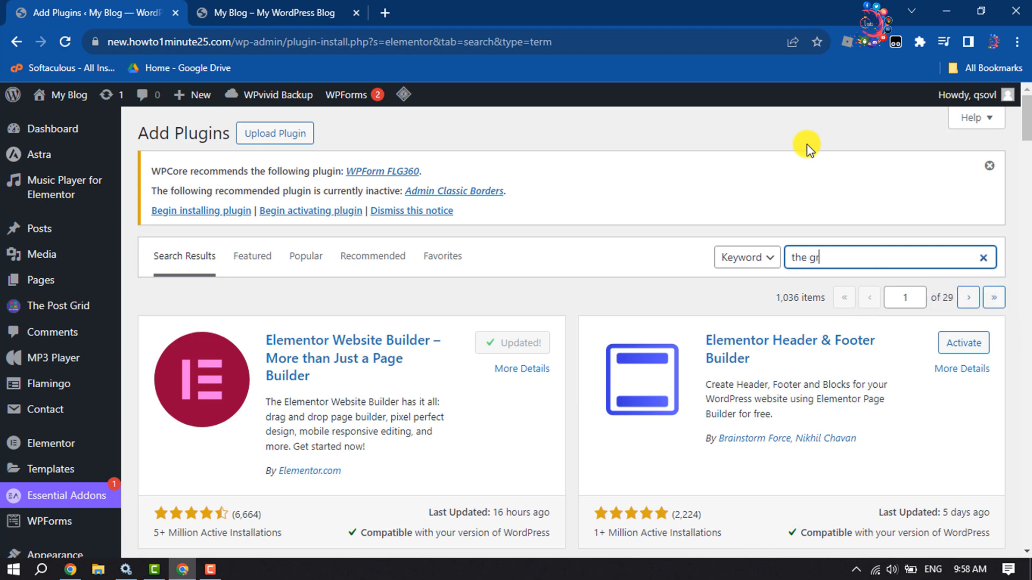
type("id layout")
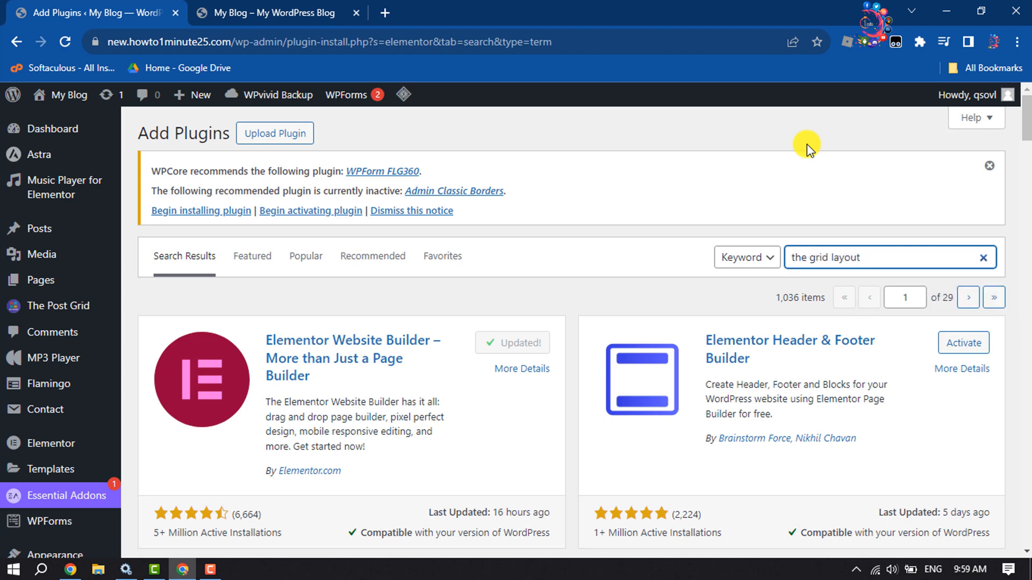
key("Return")
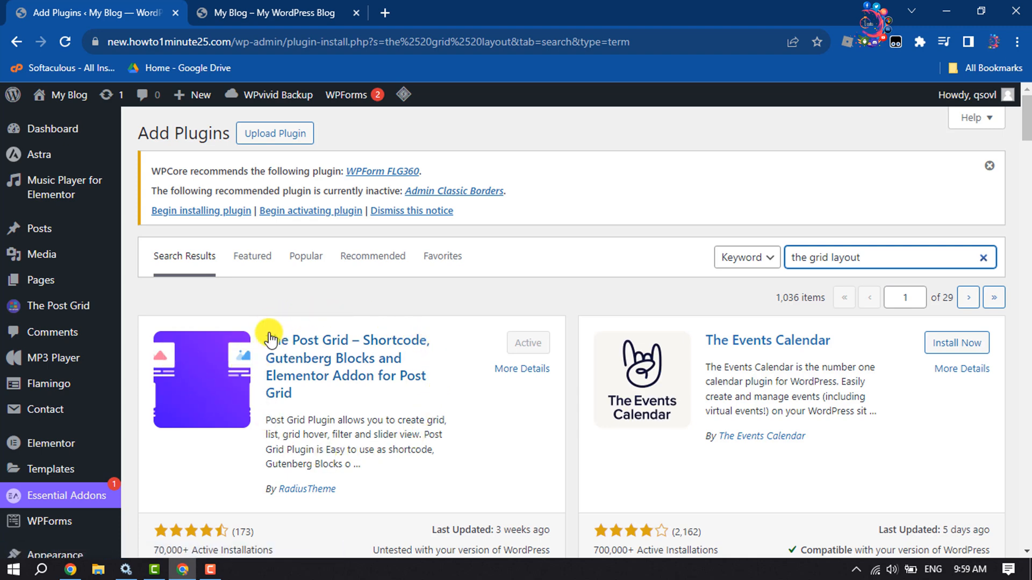
mouse_move(521, 369)
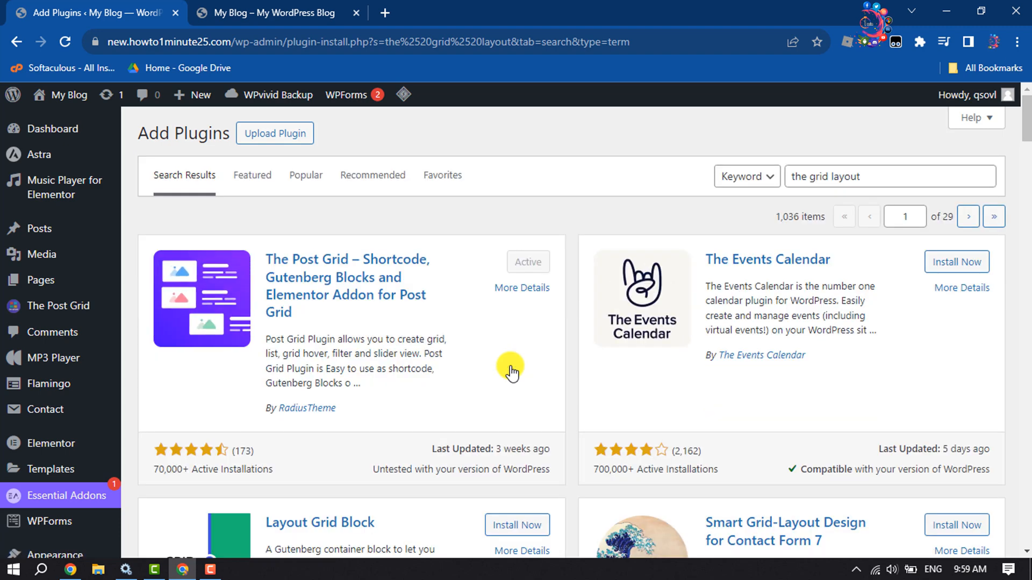
left_click(277, 12)
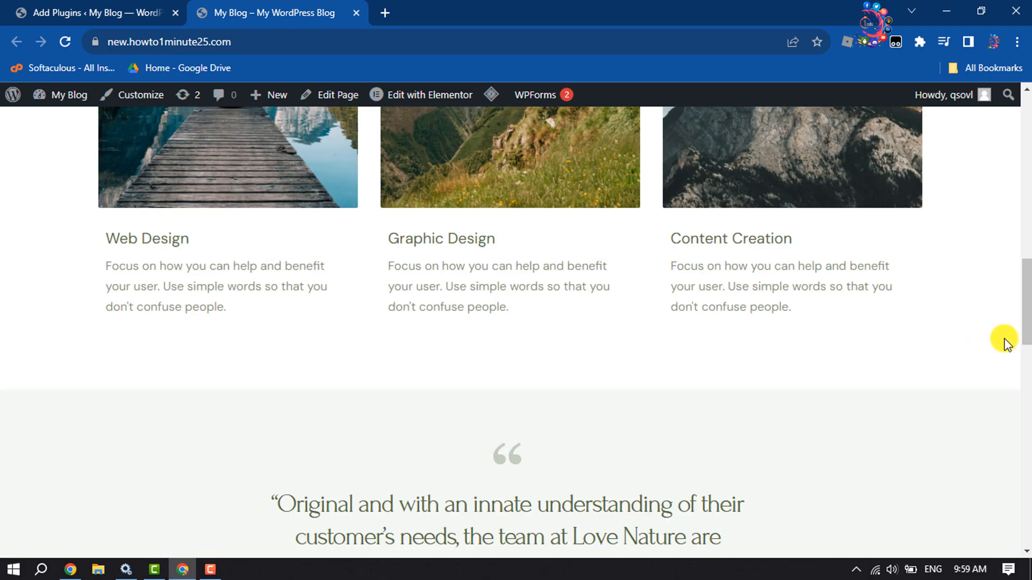
Start editing the homepage with Elementor from the admin bar.
scroll("up", 3)
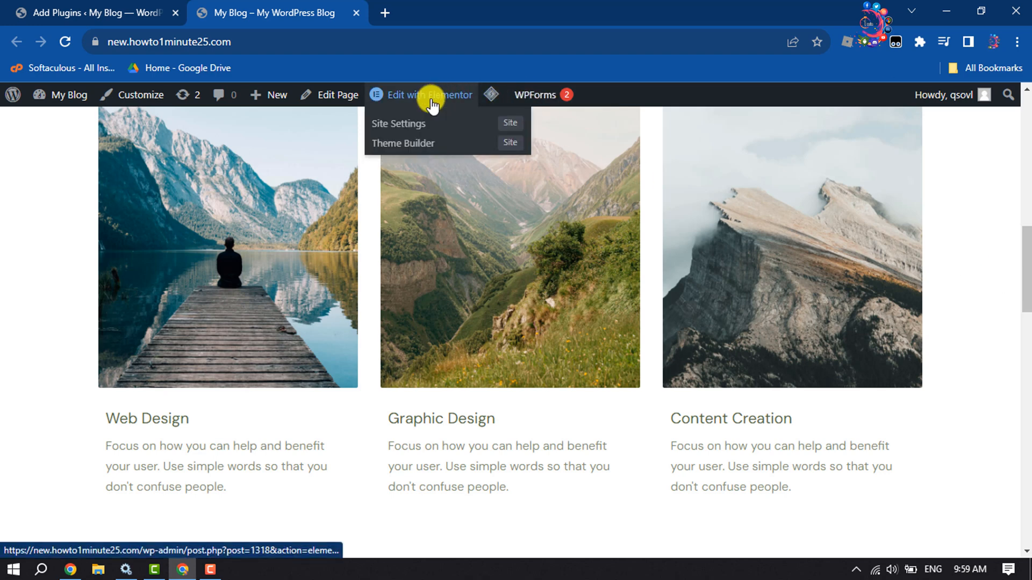
left_click(427, 94)
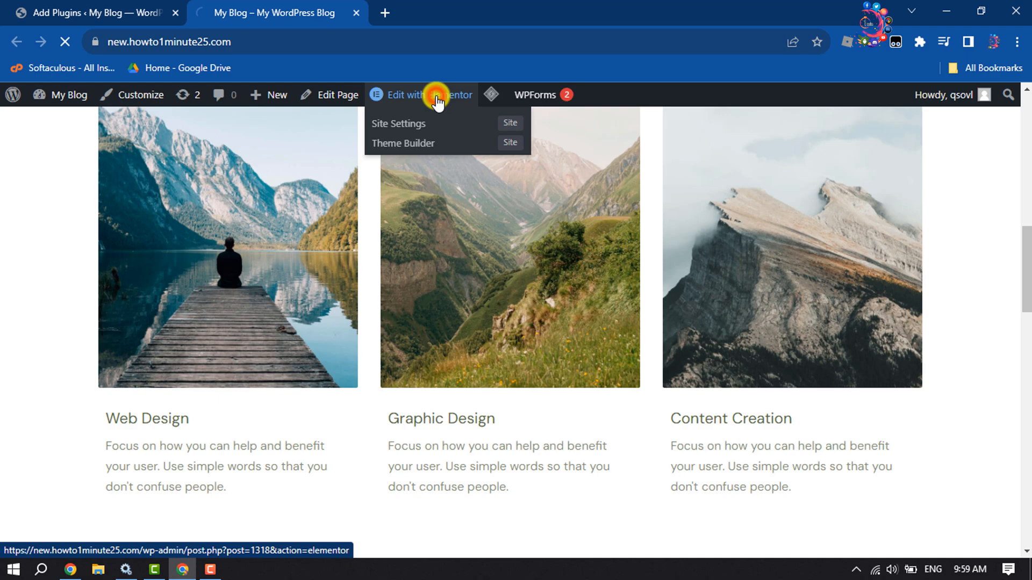
left_click(421, 95)
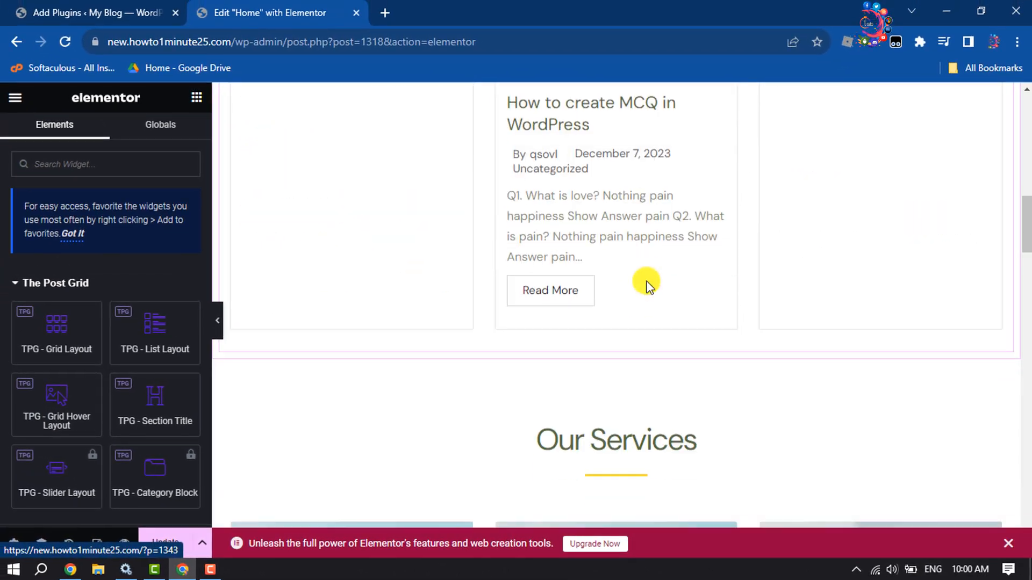
Add a new row-structured container below the testimonial section.
scroll("down", 3)
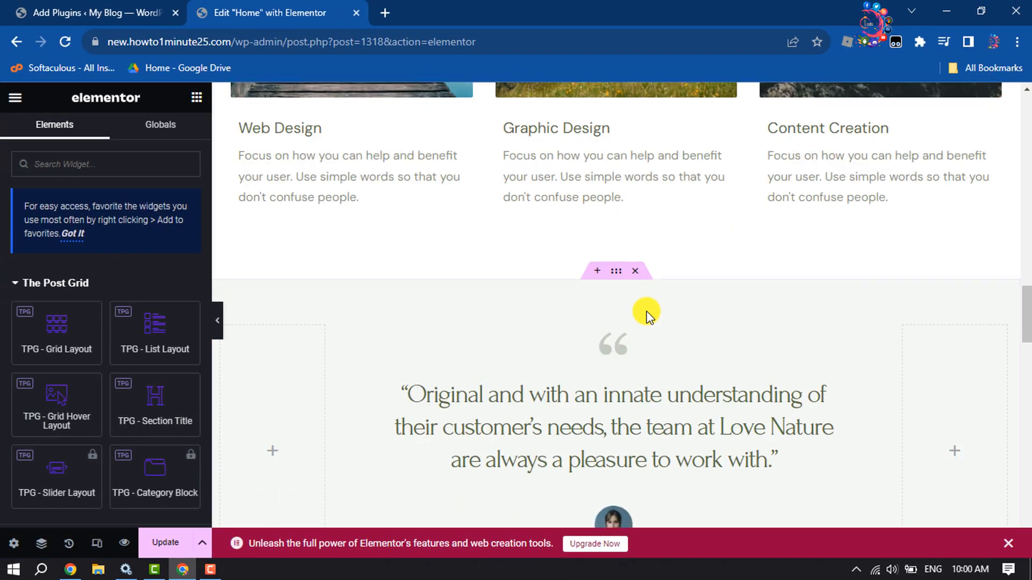
scroll("down", 3)
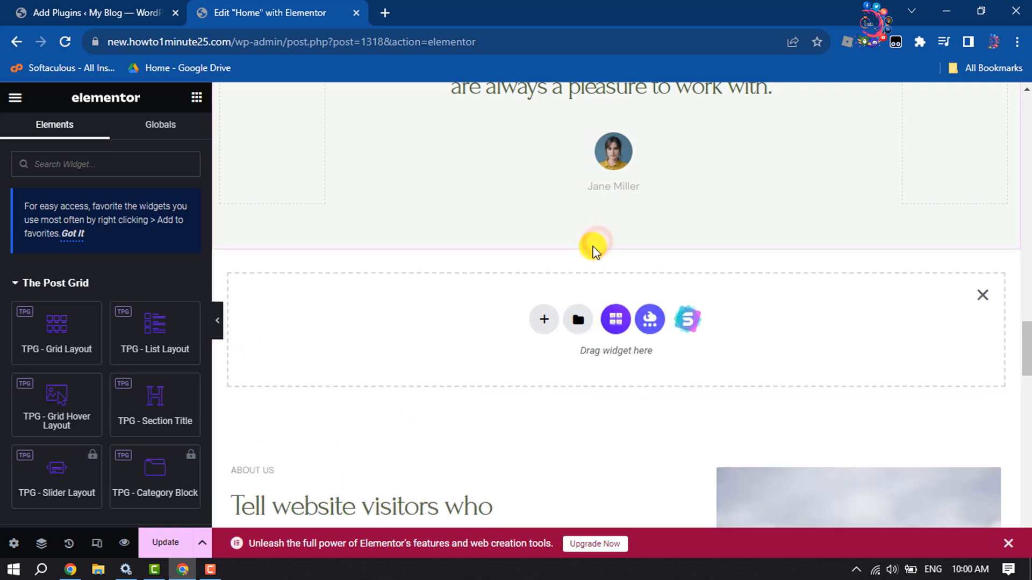
mouse_move(544, 320)
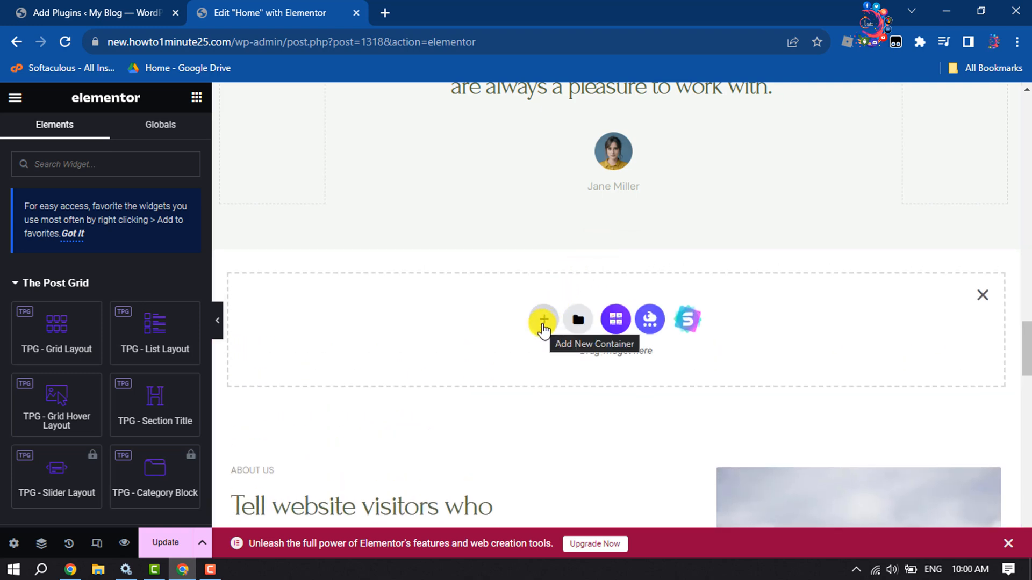
left_click(543, 320)
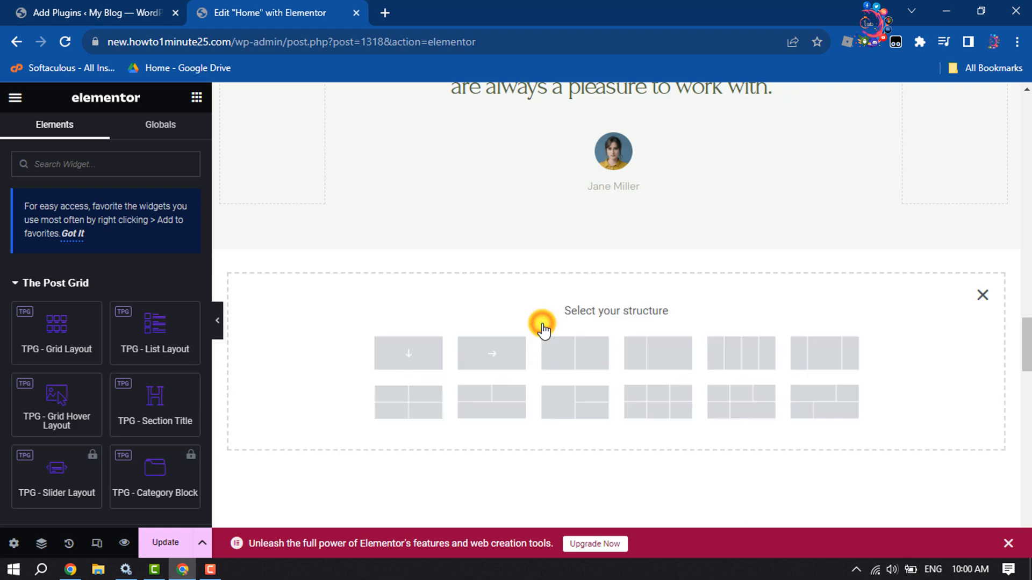
mouse_move(520, 356)
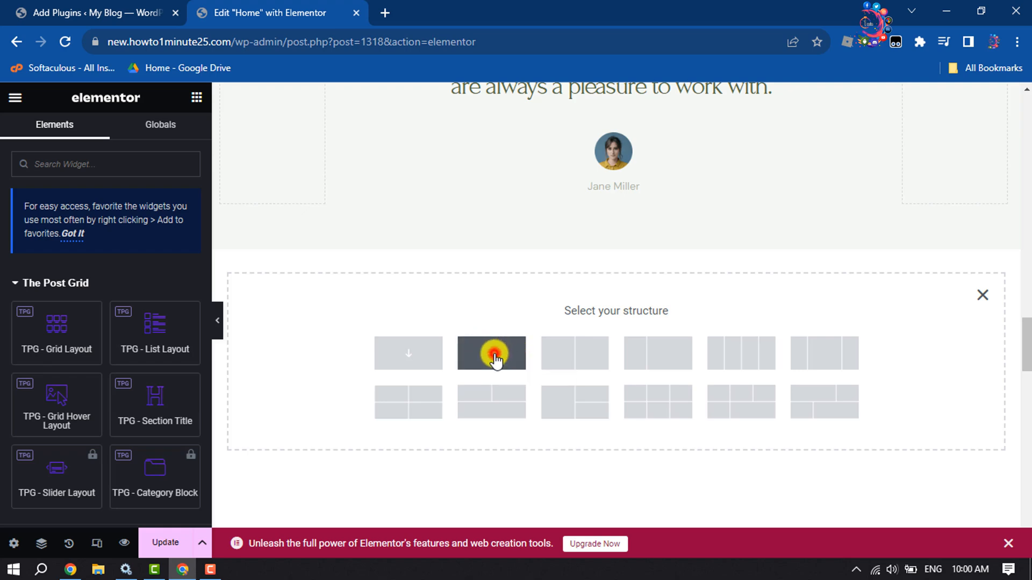
left_click(491, 353)
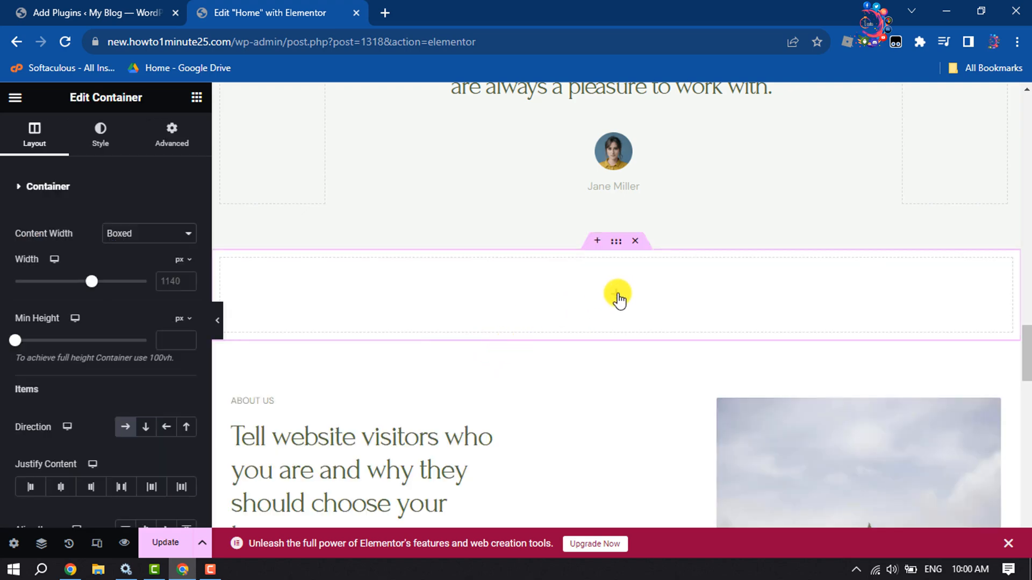
Filter the Elements panel to the TPG - Grid Layout widget with 'grid layout'.
left_click(616, 294)
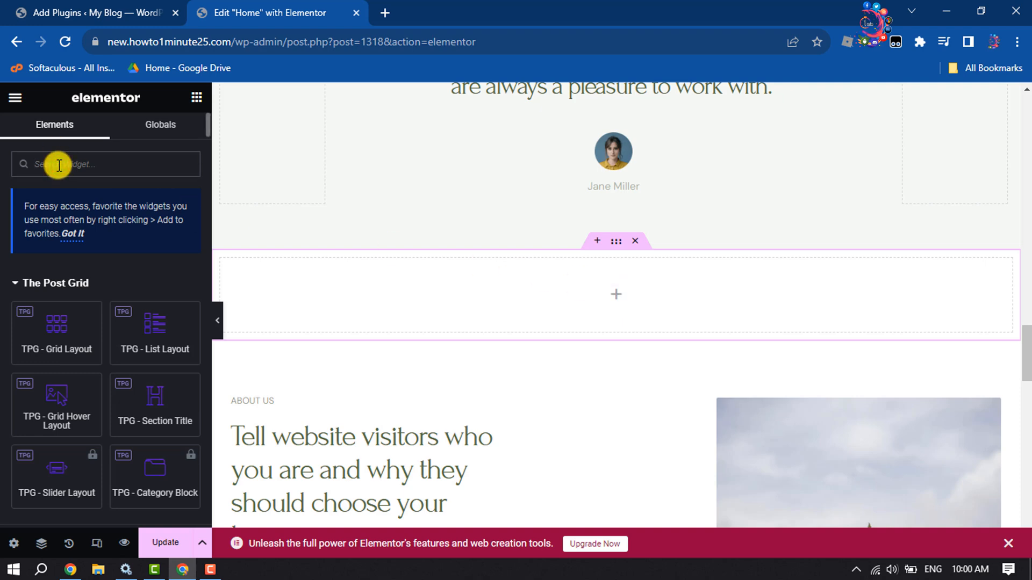
type("grid layout")
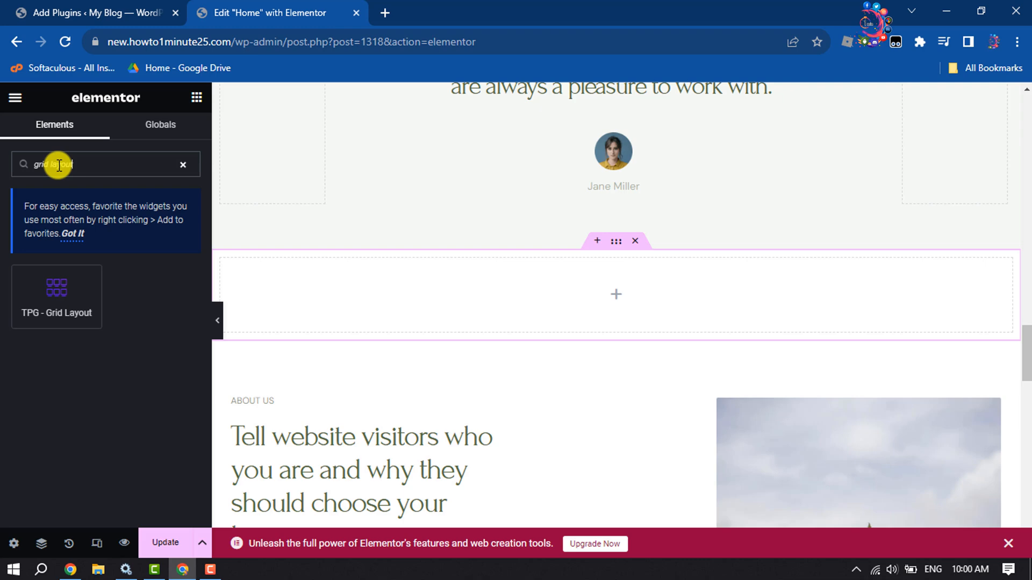
mouse_move(83, 300)
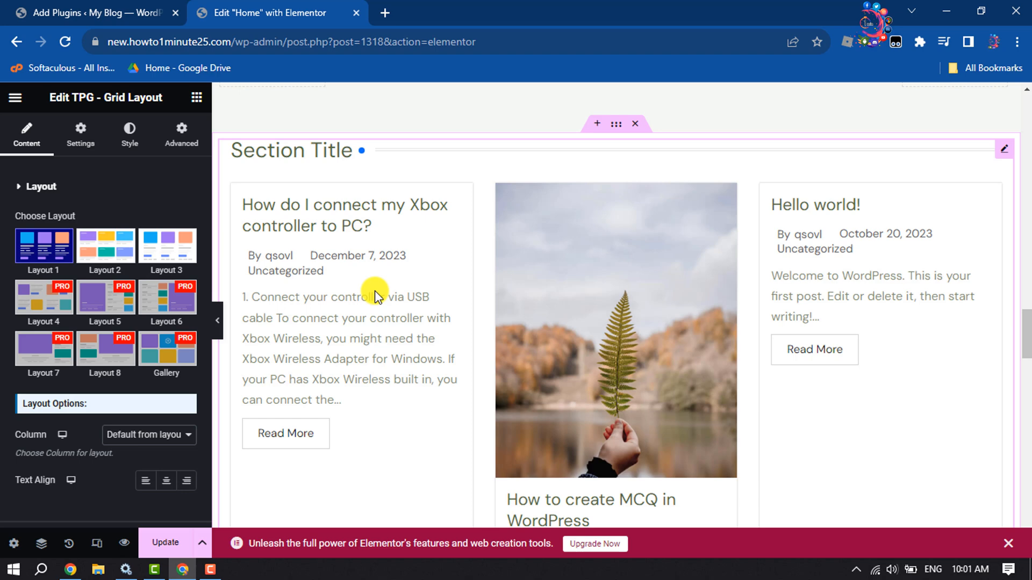
Preview Layout 2 and Layout 3 for the post cards before keeping Layout 1.
scroll("down", 3)
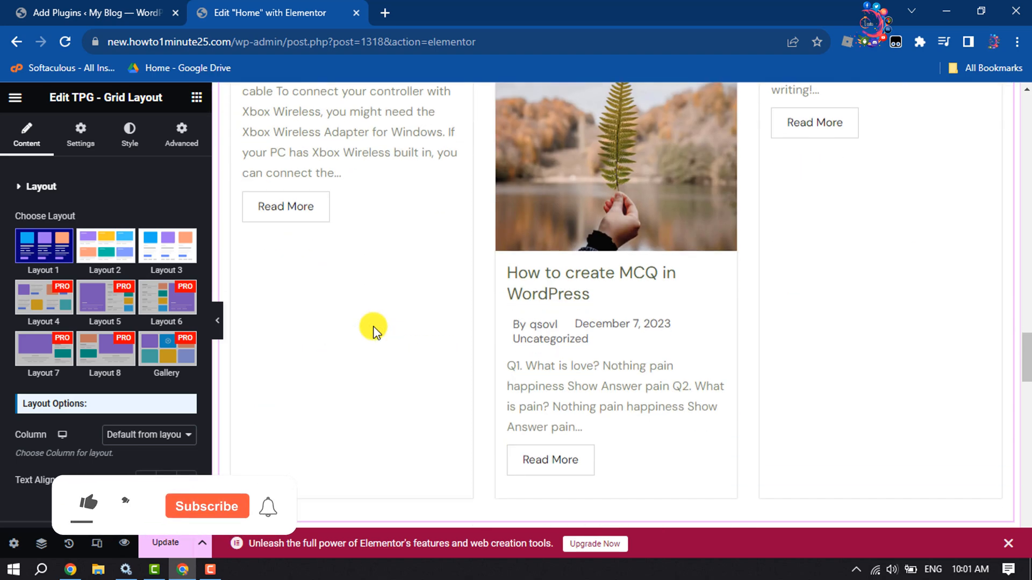
scroll("up", 3)
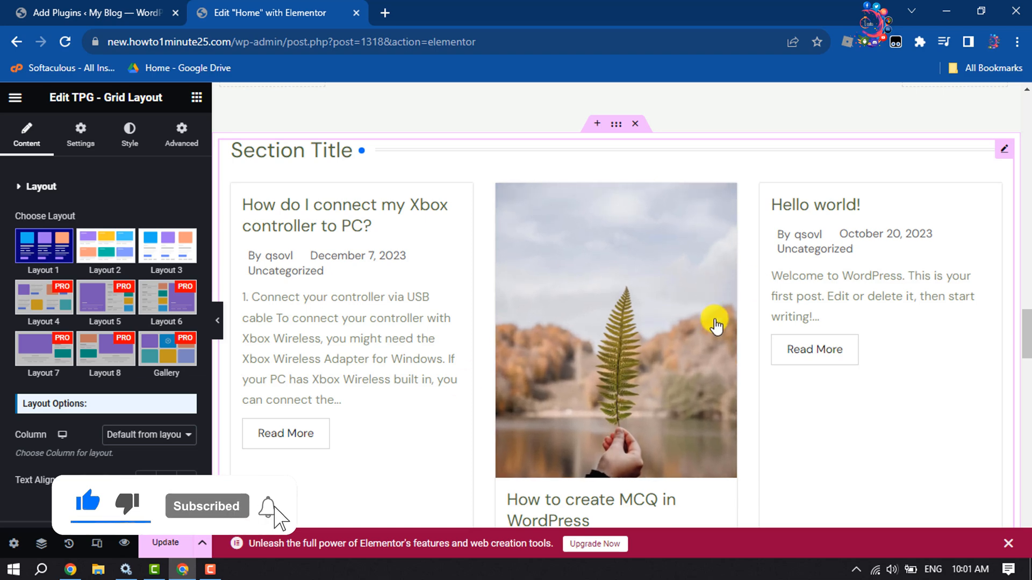
mouse_move(104, 245)
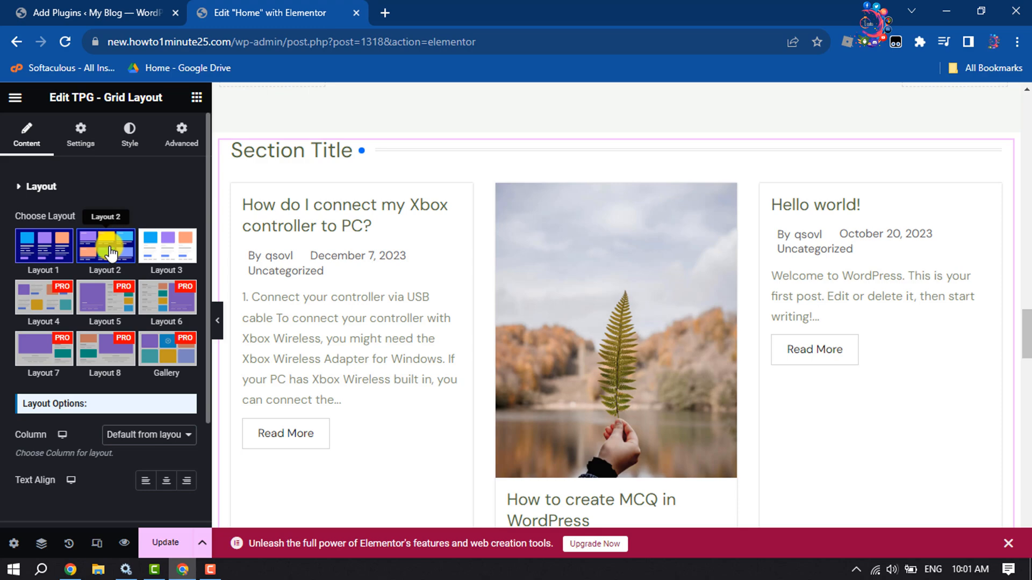
left_click(105, 247)
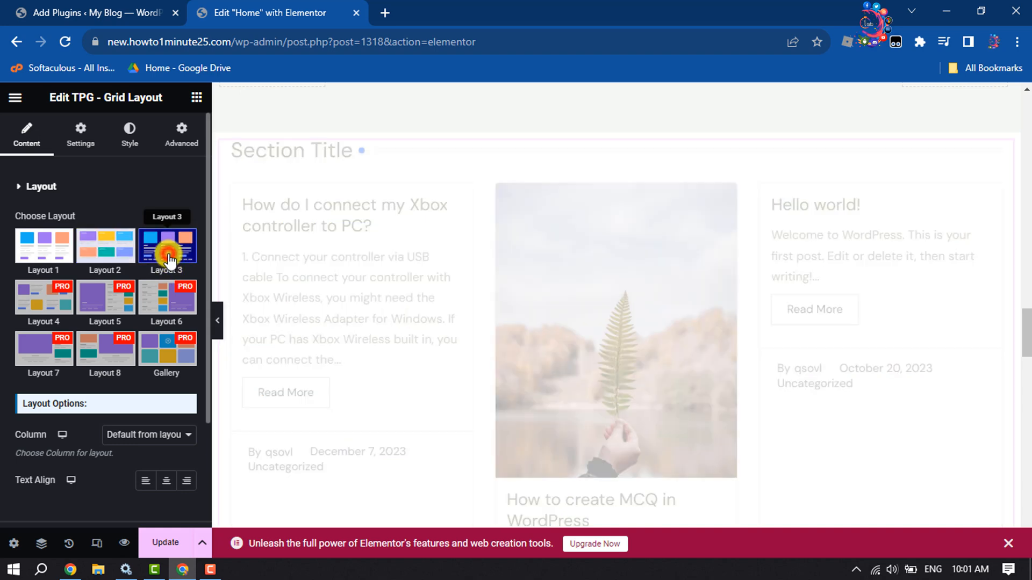
left_click(166, 246)
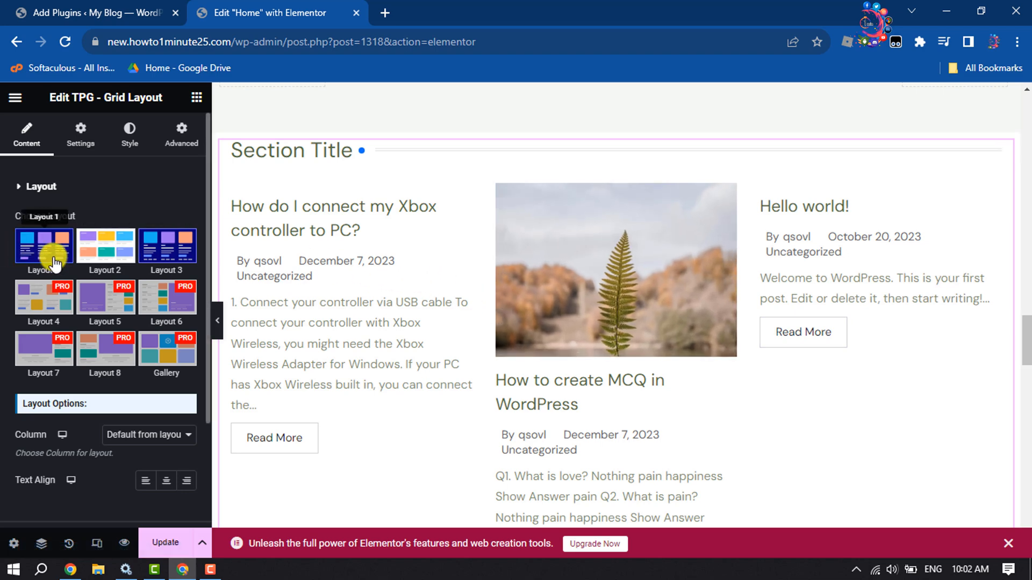
Set the grid's Column count to 3 Columns.
scroll("down", 3)
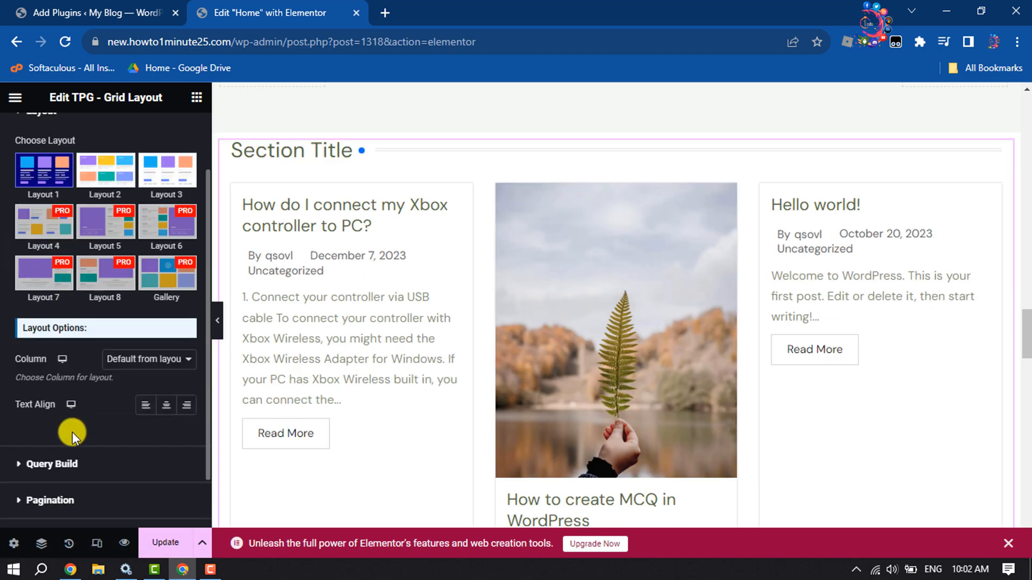
mouse_move(136, 369)
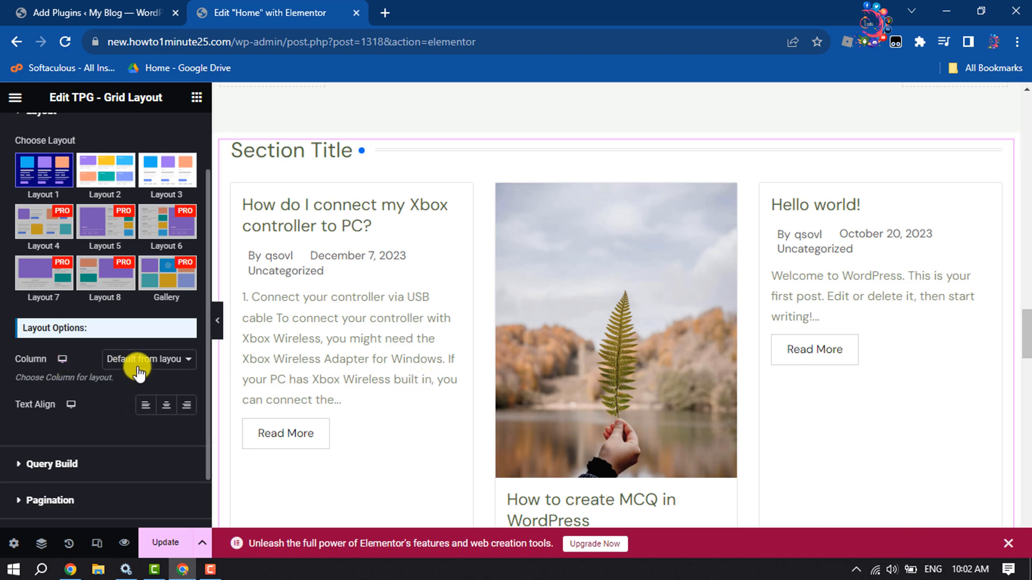
left_click(148, 359)
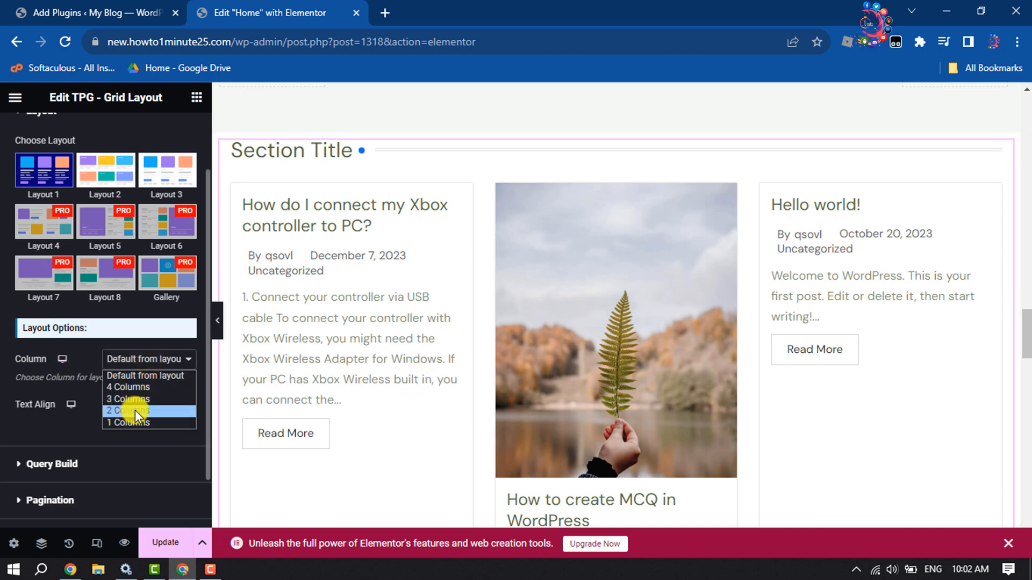
left_click(127, 410)
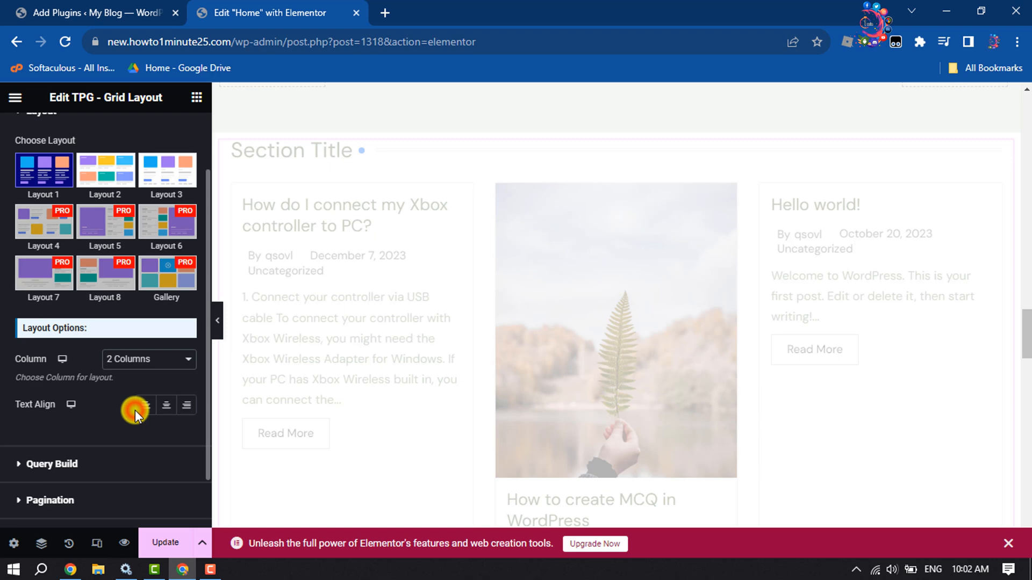
left_click(137, 406)
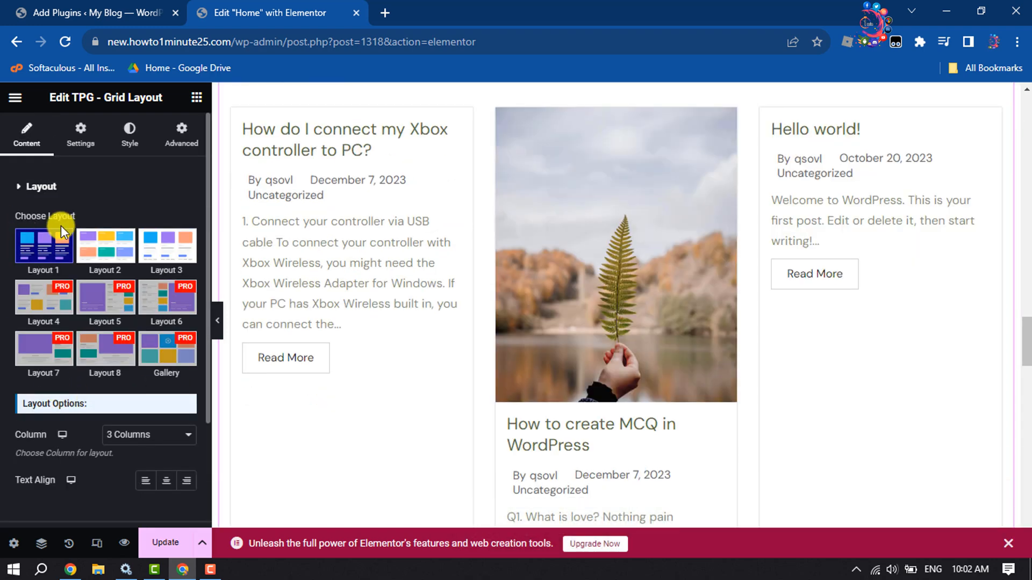
Hide Post Title and Post Thumbnail under Field Selection in the Settings tab.
left_click(80, 131)
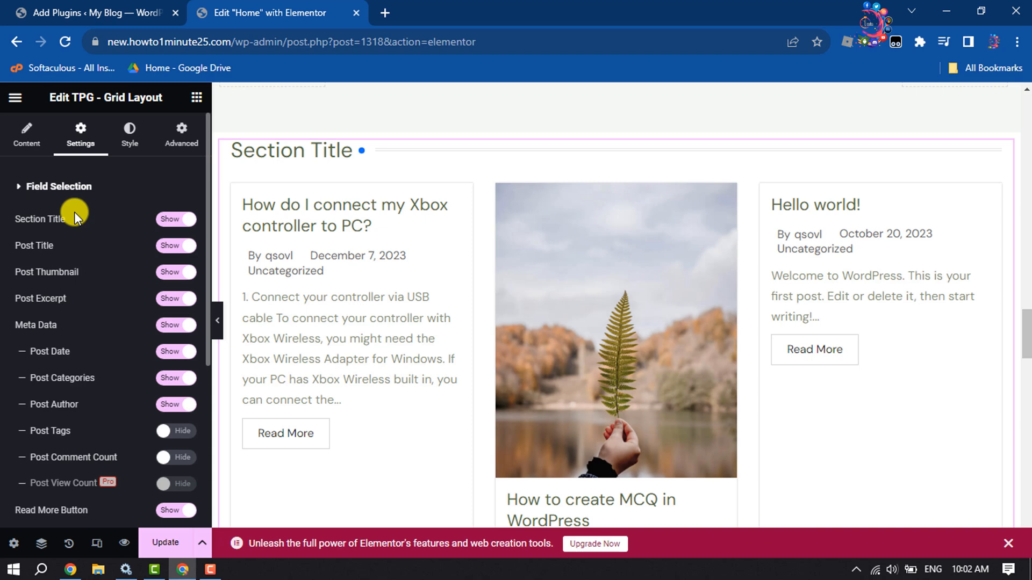
mouse_move(145, 222)
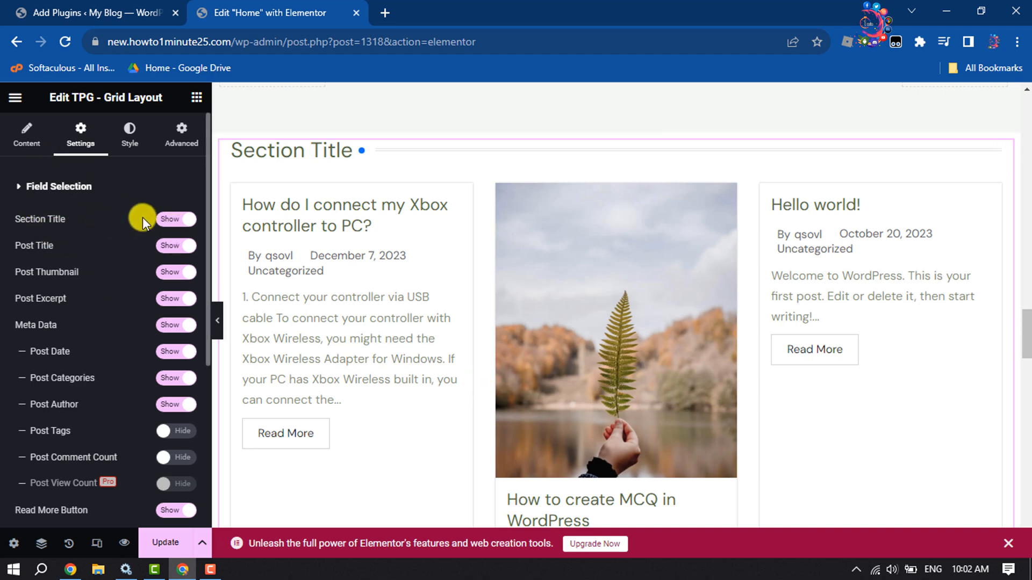
left_click(173, 254)
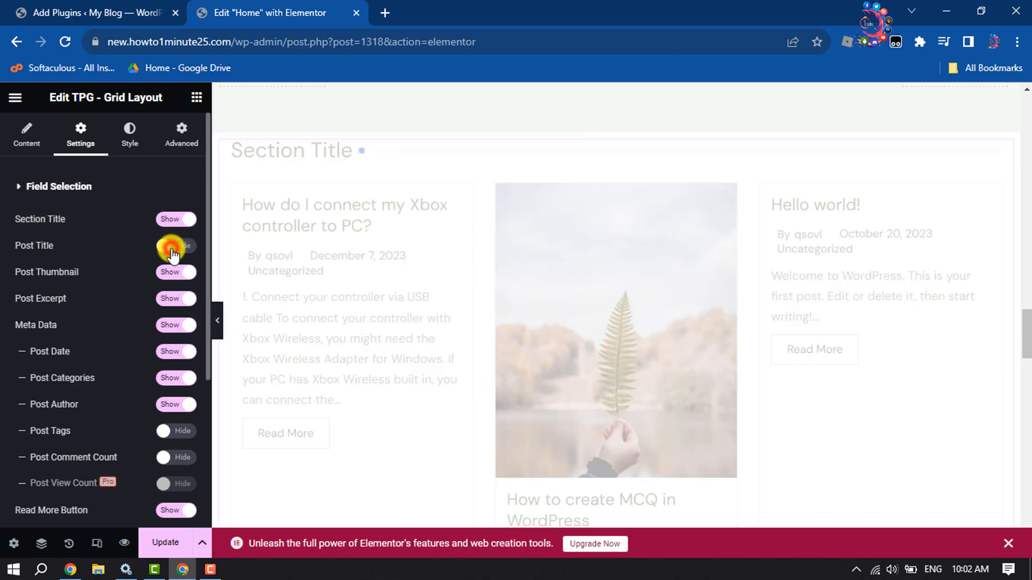
left_click(174, 250)
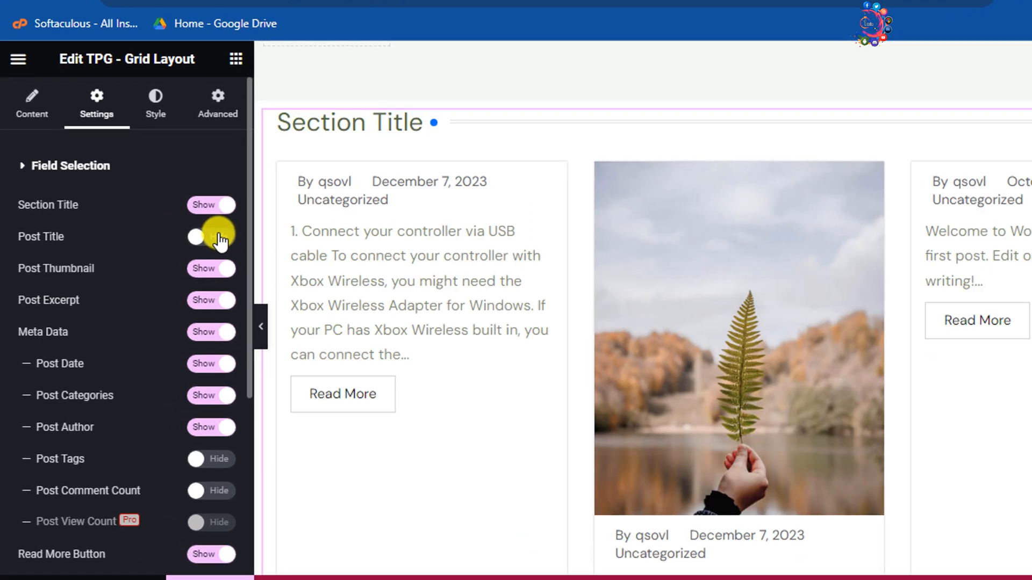
left_click(202, 237)
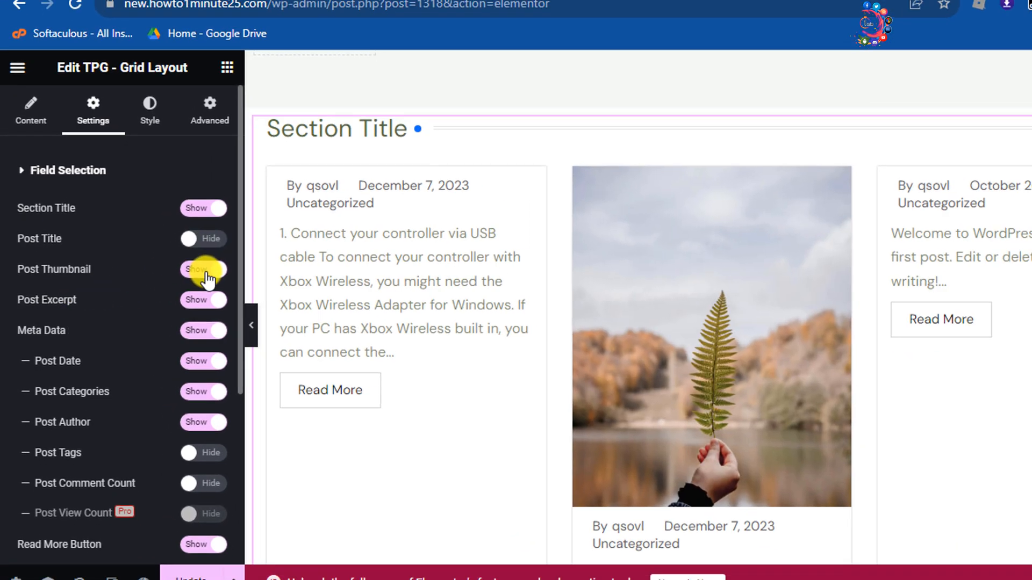
left_click(203, 268)
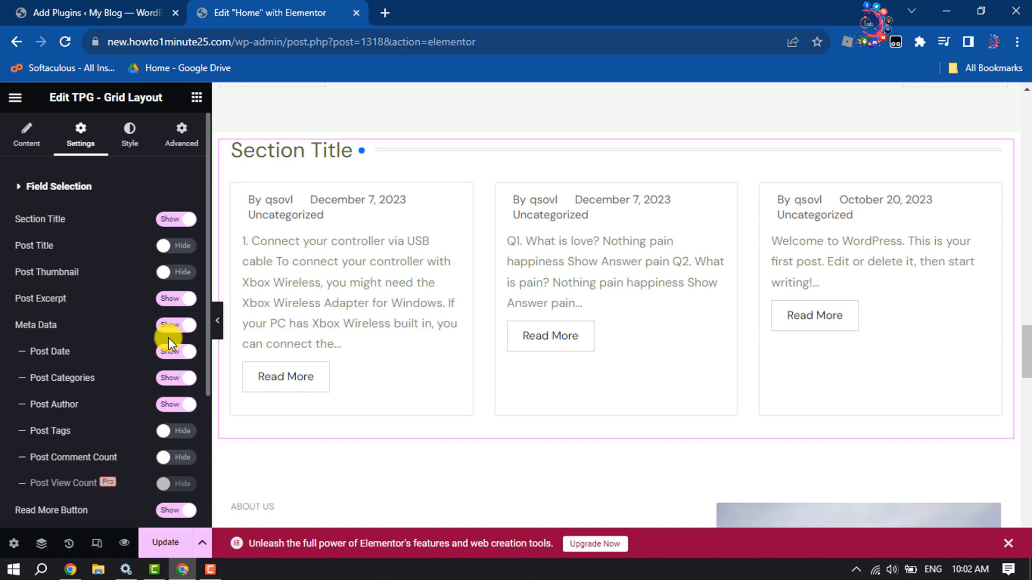
mouse_move(154, 364)
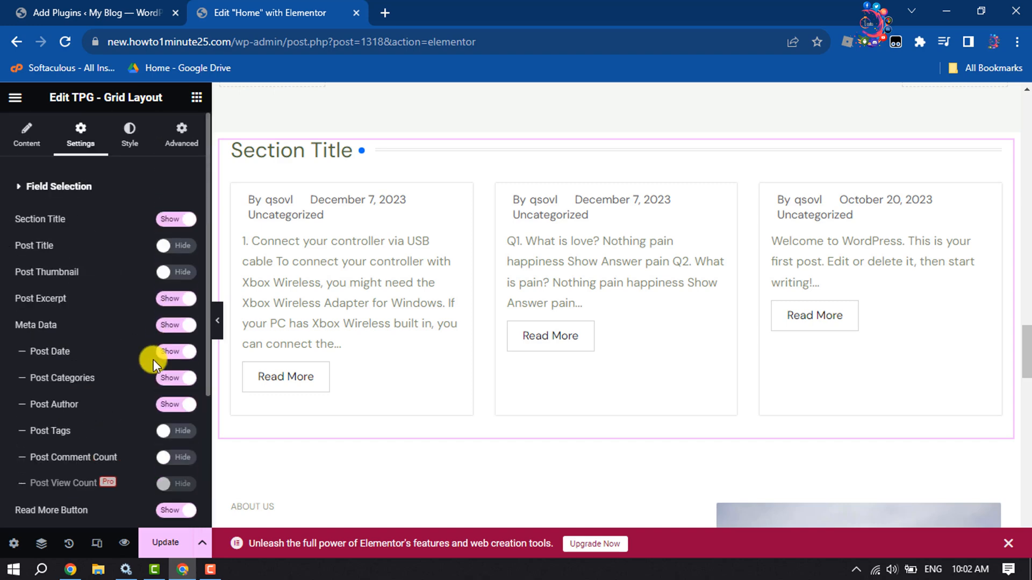
Review the Section Title options in the widget's Style tab, then return to Layout.
left_click(129, 128)
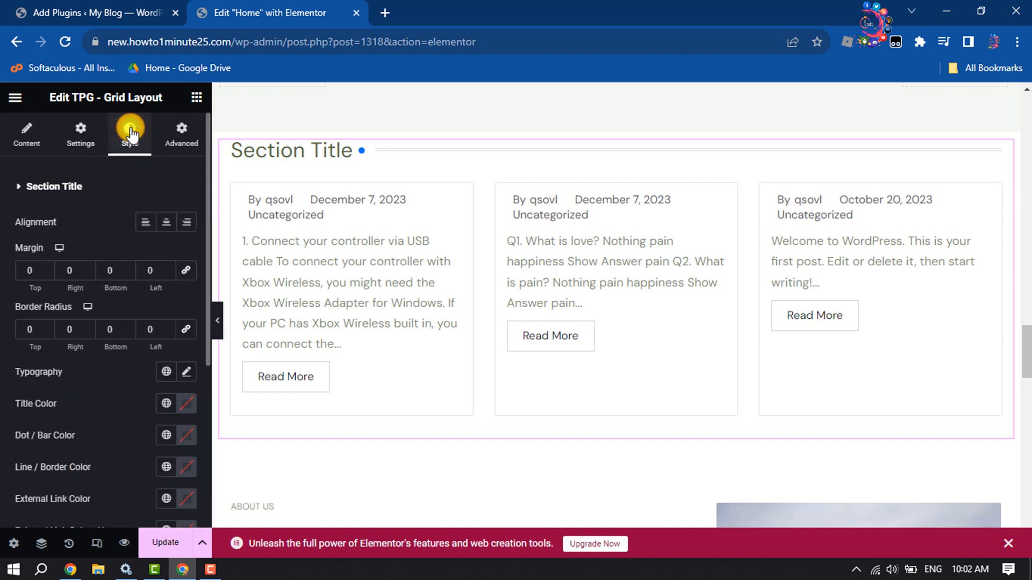
mouse_move(29, 329)
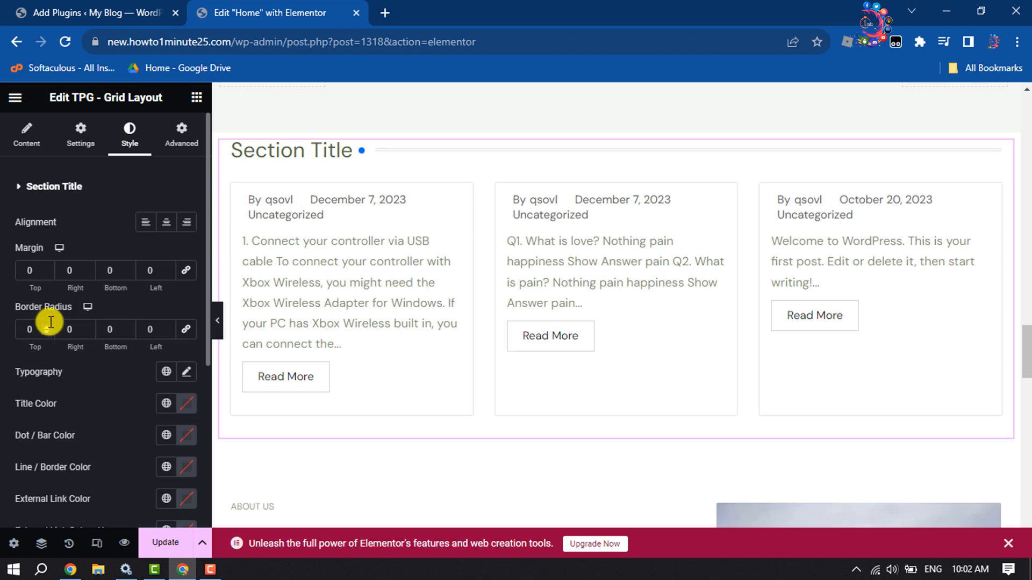
scroll("down", 3)
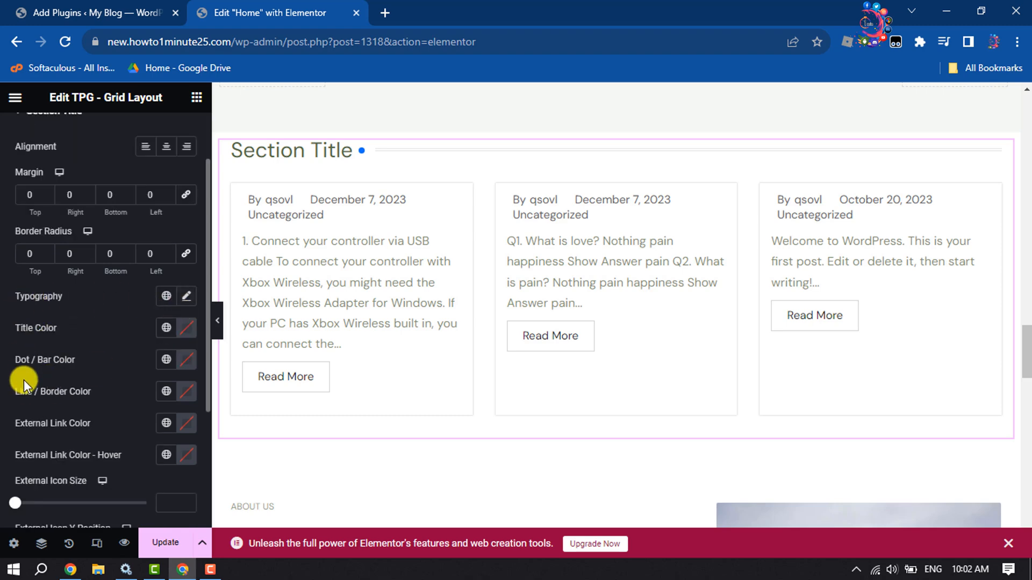
mouse_move(44, 382)
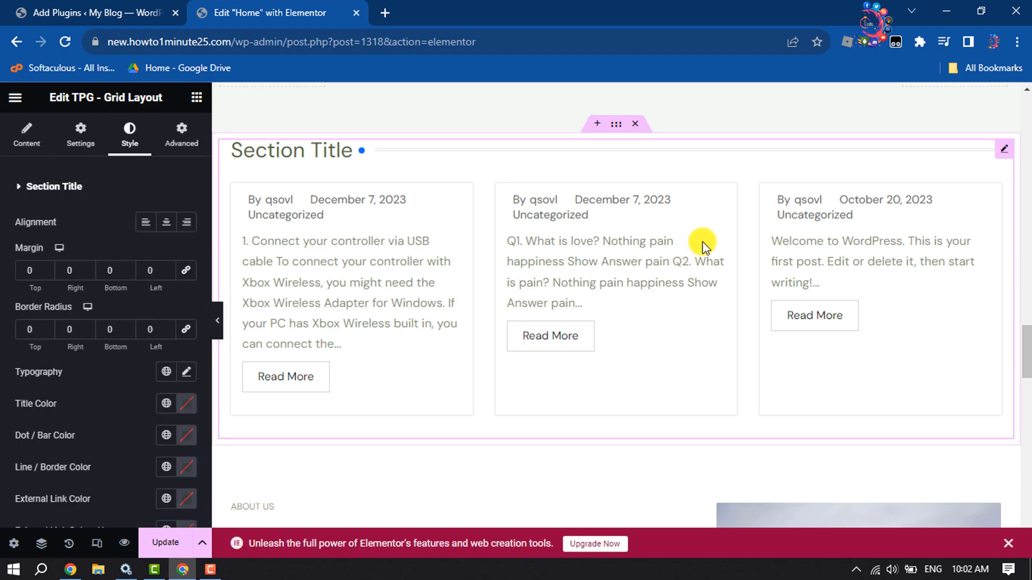
mouse_move(802, 193)
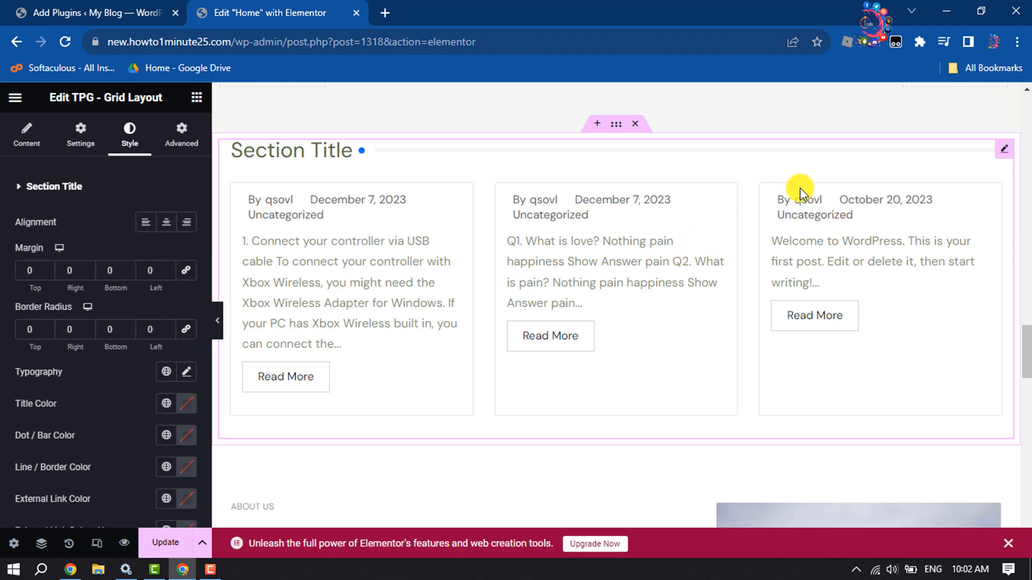
left_click(26, 136)
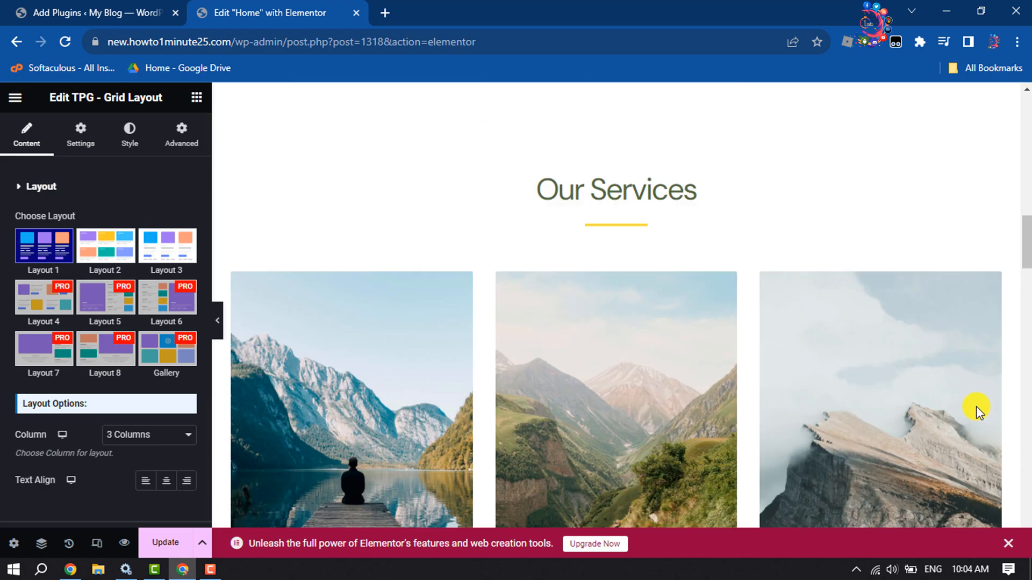
scroll("up", 3)
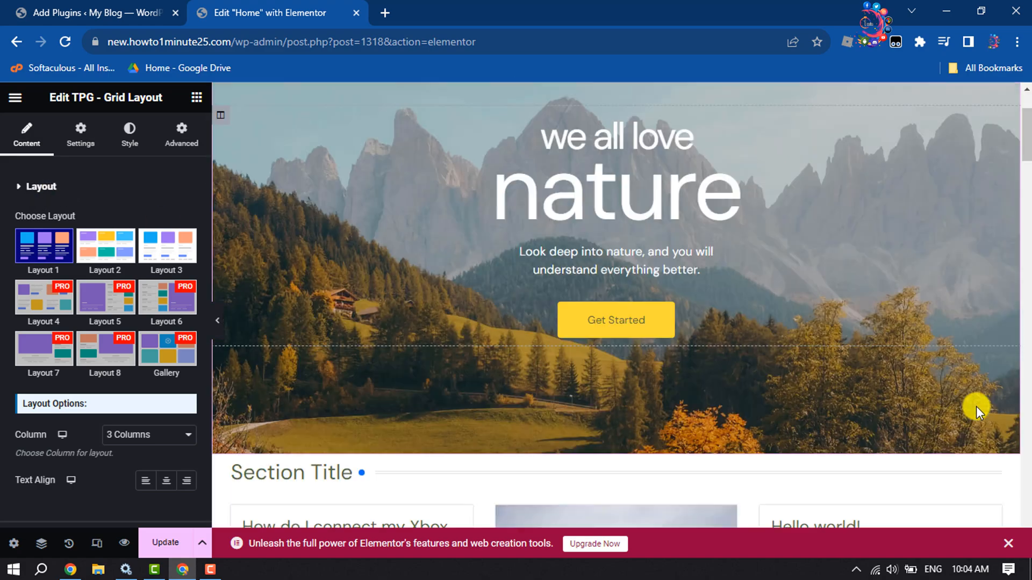